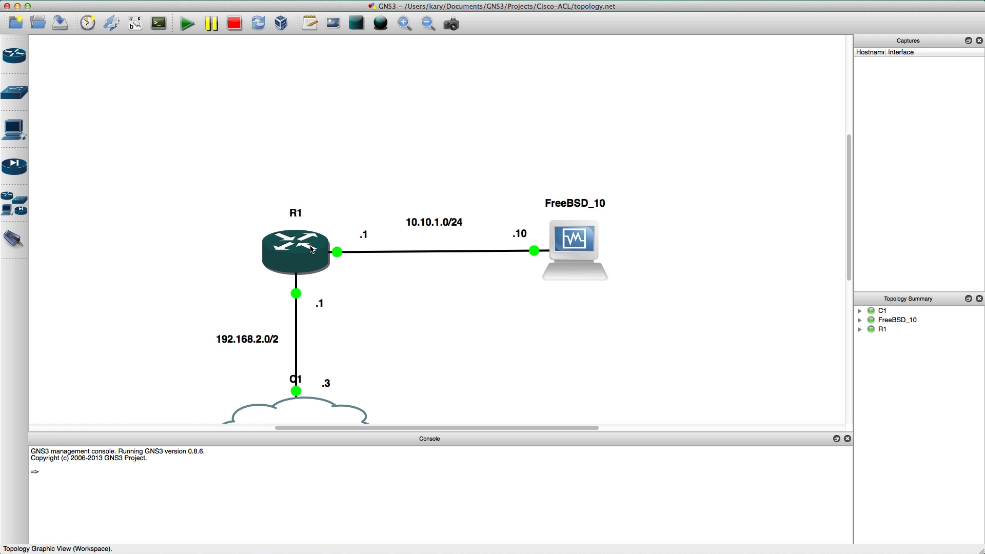
mouse_move(477, 314)
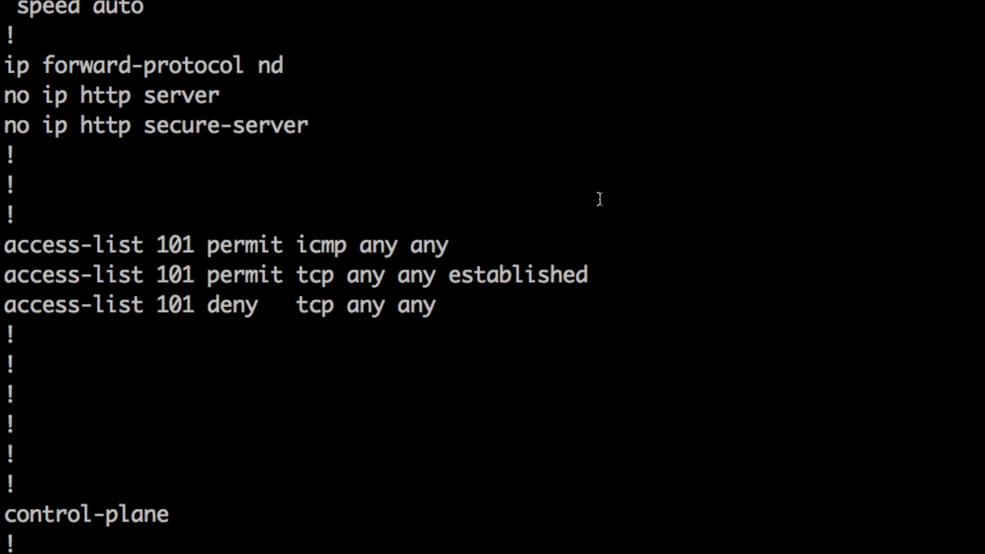
mouse_move(586, 216)
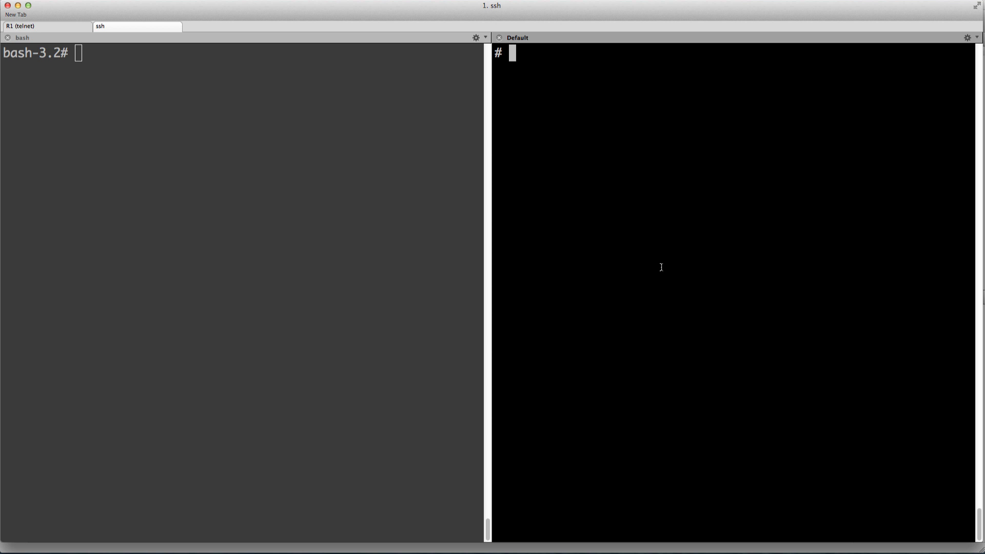
Step: Run tcpdump -ni em1 port 80 in the FreeBSD ssh pane to watch HTTP traffic
type("tcpdum")
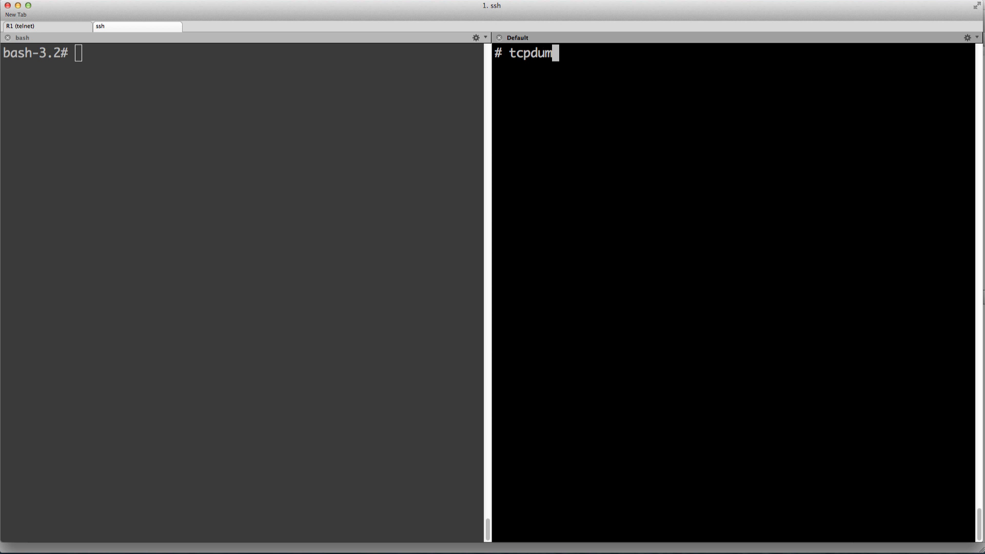
type("p -ni em1")
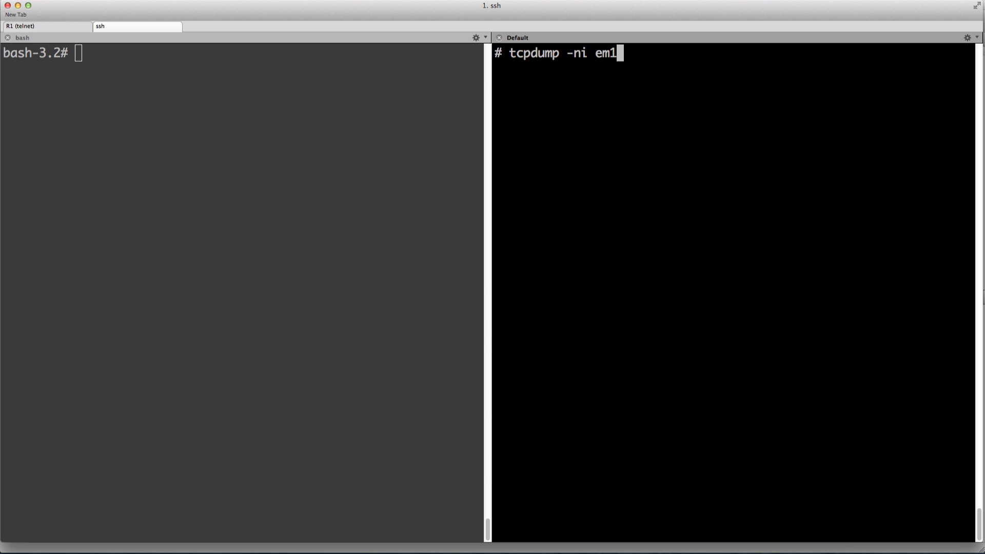
type("port 80")
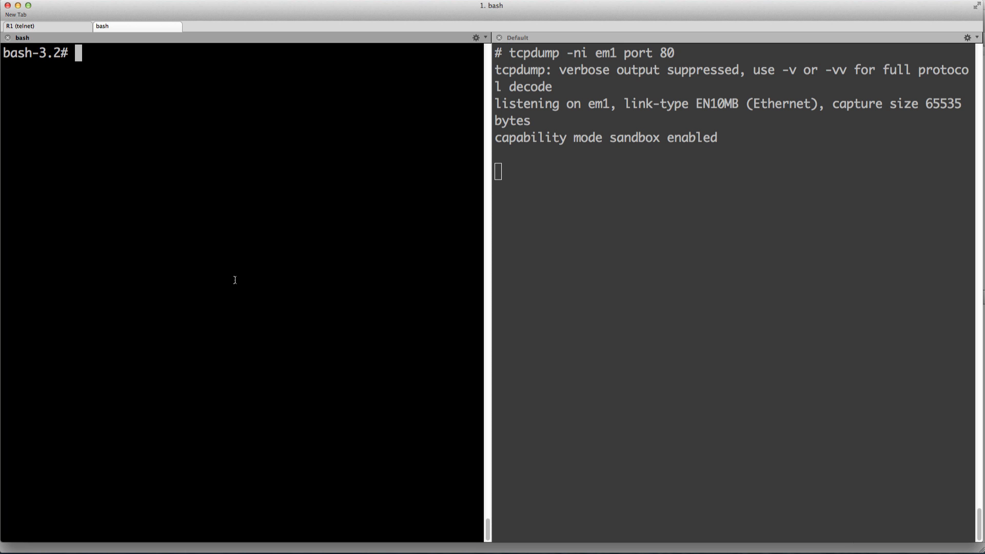
Step: Probe 10.10.1.10 port 80 with hping3 SYN packets and stop when ICMP-filtered
type("hping3 -S")
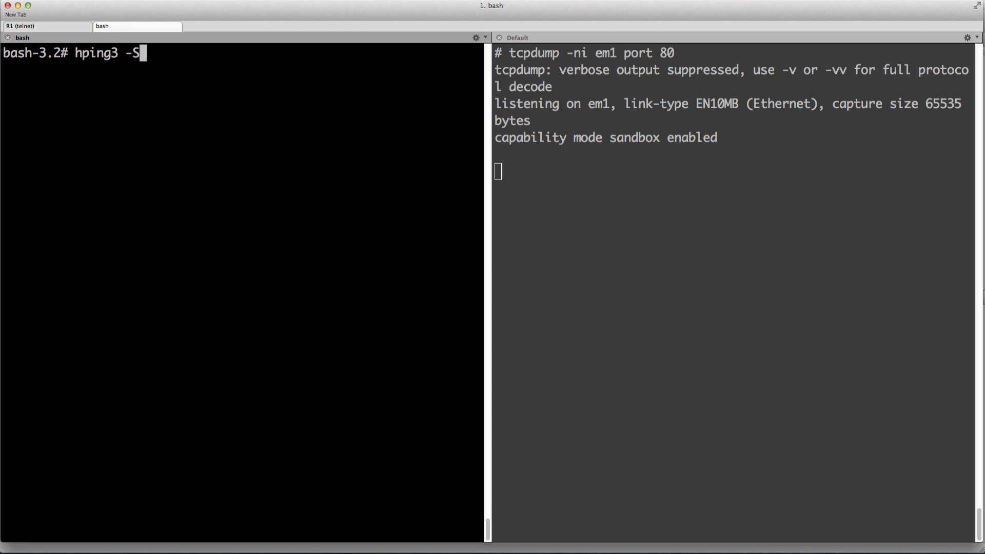
type("-p 80")
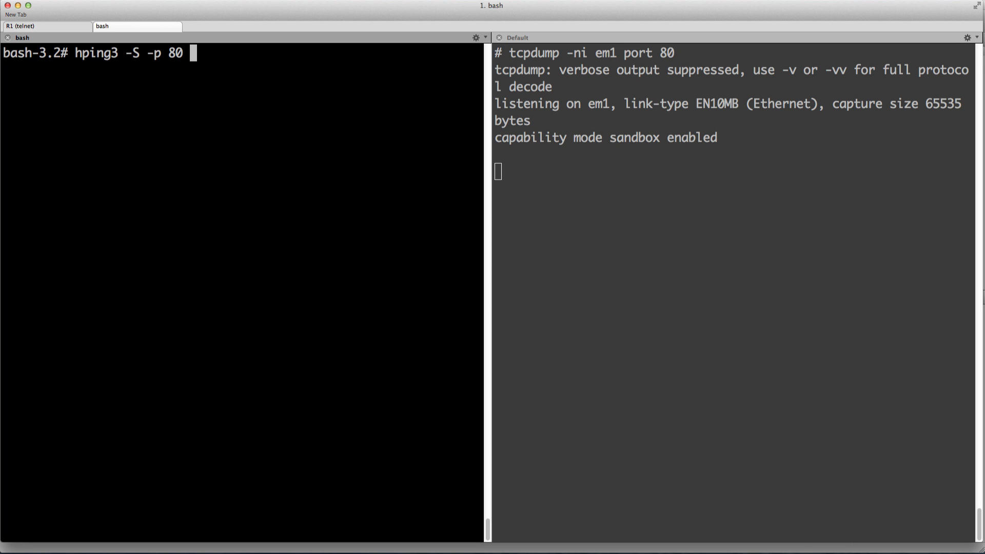
type("10.10.1.10")
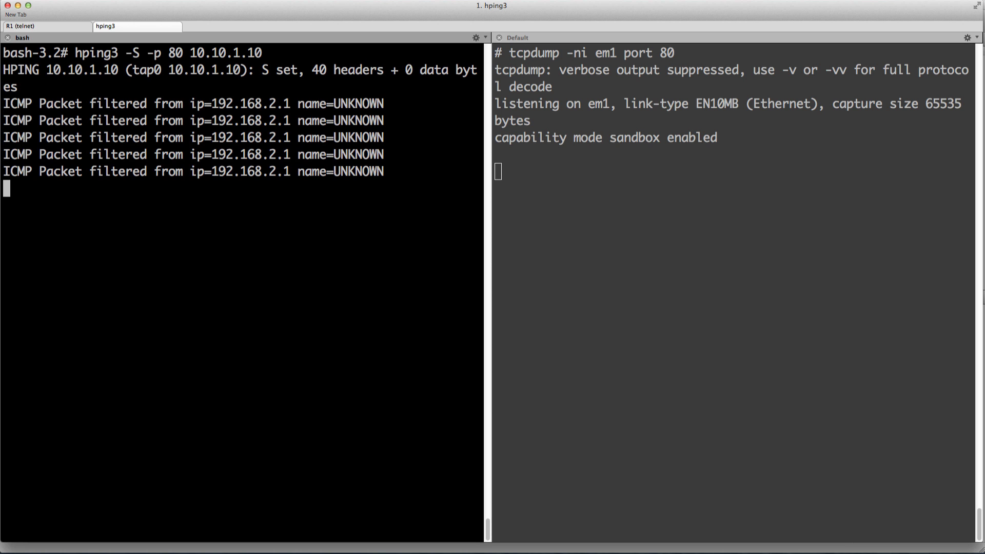
key("ctrl+c")
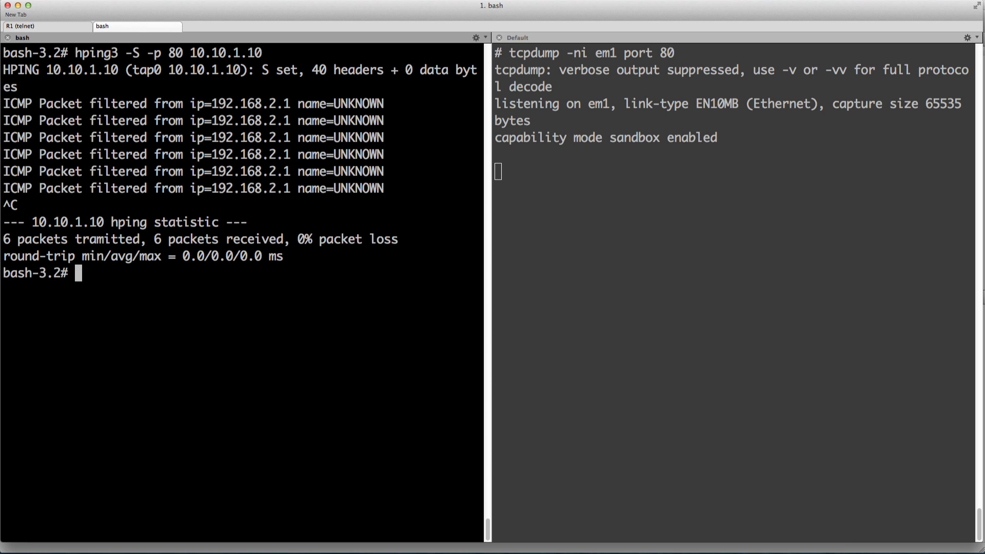
Step: Rerun the hping3 probe with -A added so SYN/ACK draws resets, then stop it
type("hping3 -S -p 80 10.10.1.10")
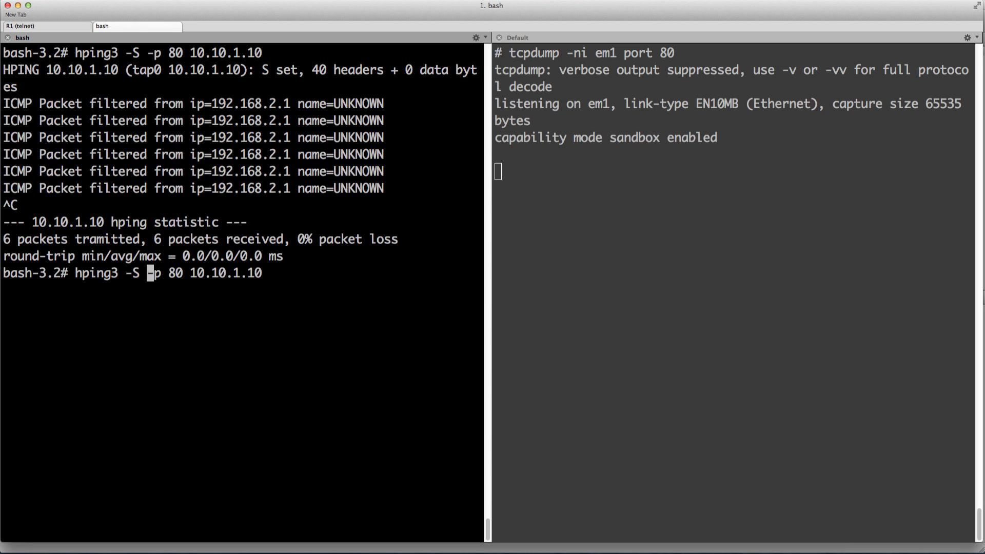
type("-A -")
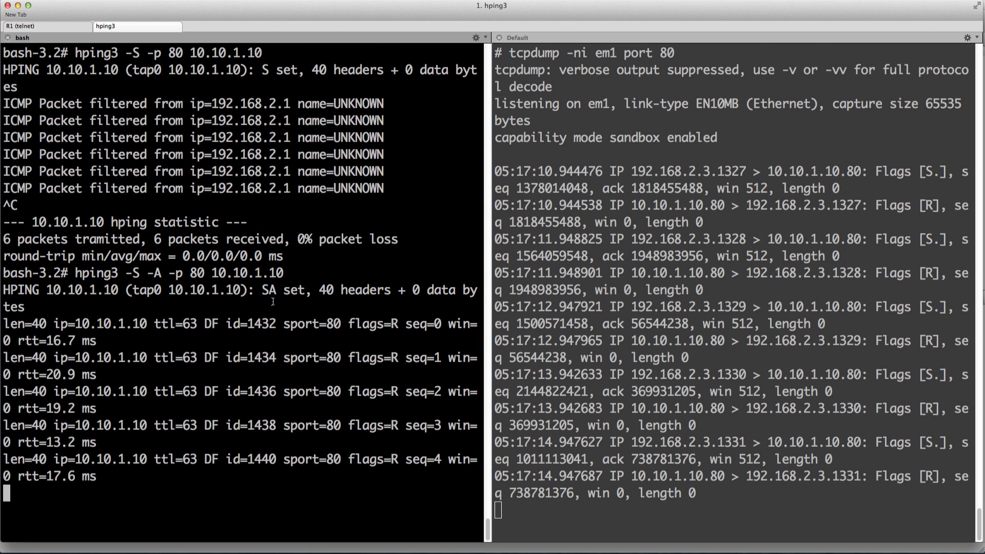
key("ctrl+c")
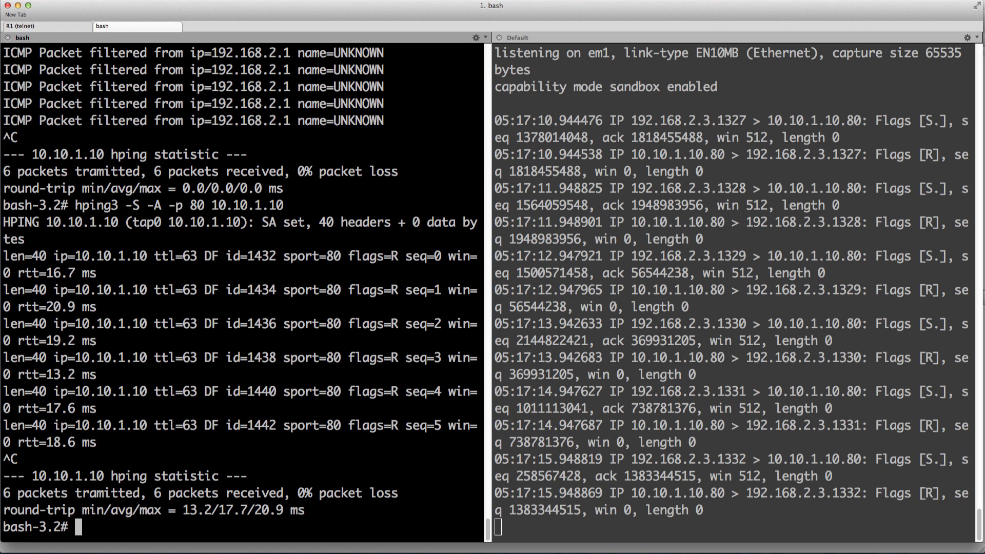
Step: Probe 10.10.1.10 port 80 with hping3 ACK-only and RST-only packets
type("hping3 -S -A -p 80 10.10.1.10")
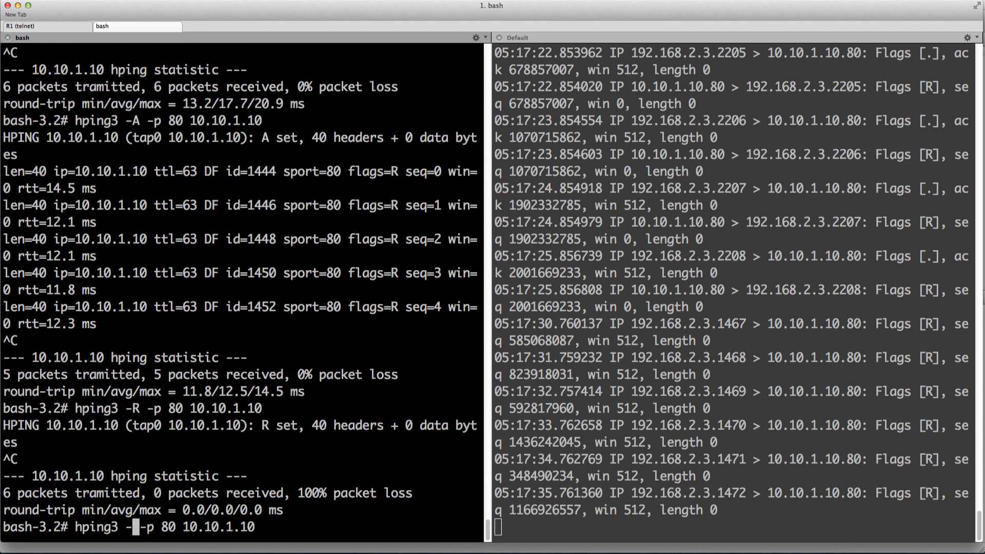
type("F")
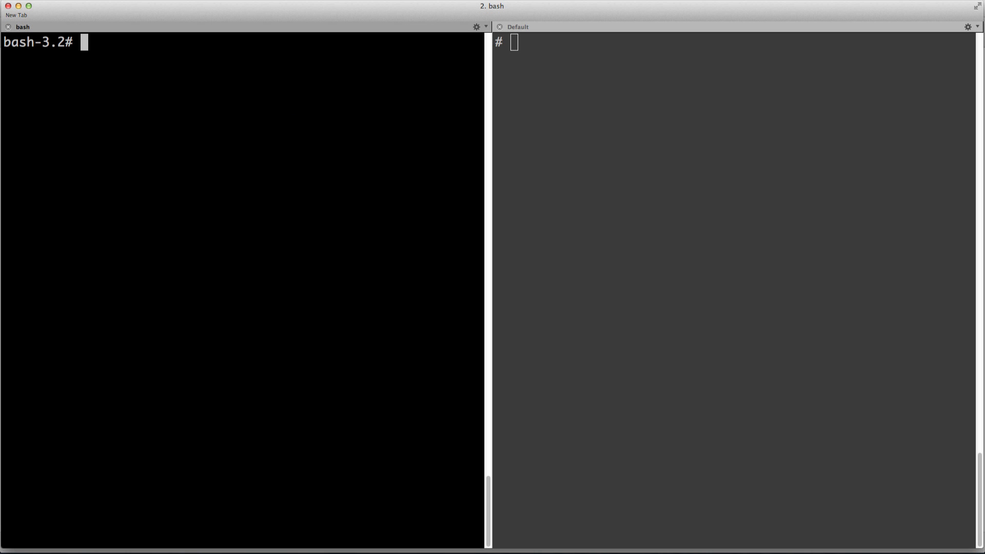
Step: Begin entering a more command at the local bash prompt
type("mor")
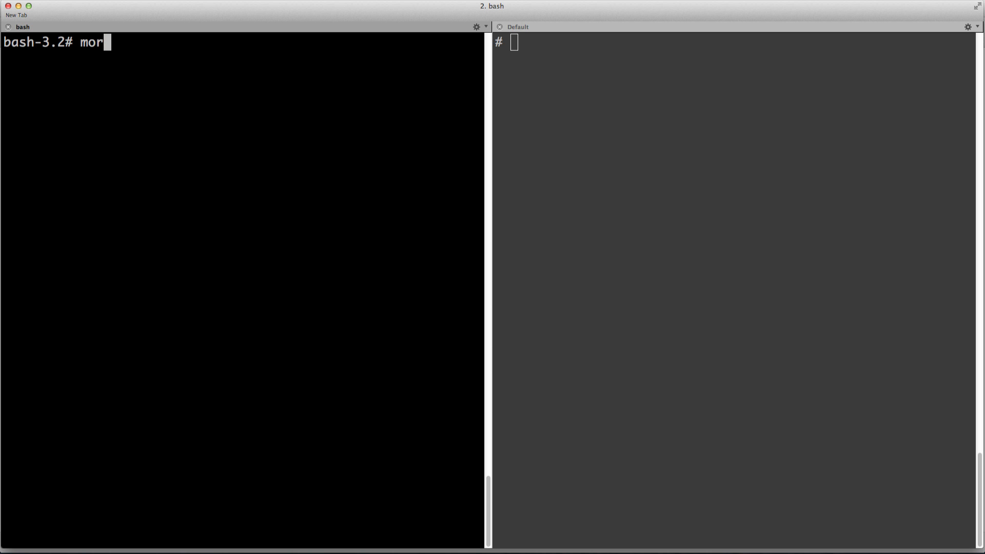
Step: View the Perl divert script with more down to the HACK ALERT flag-rewrite check
type("e")
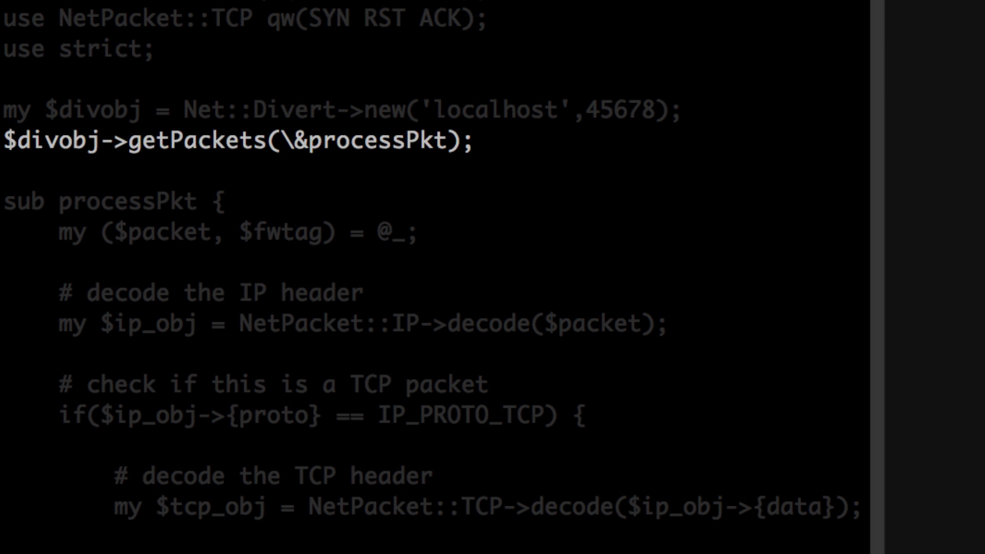
scroll("down", 3)
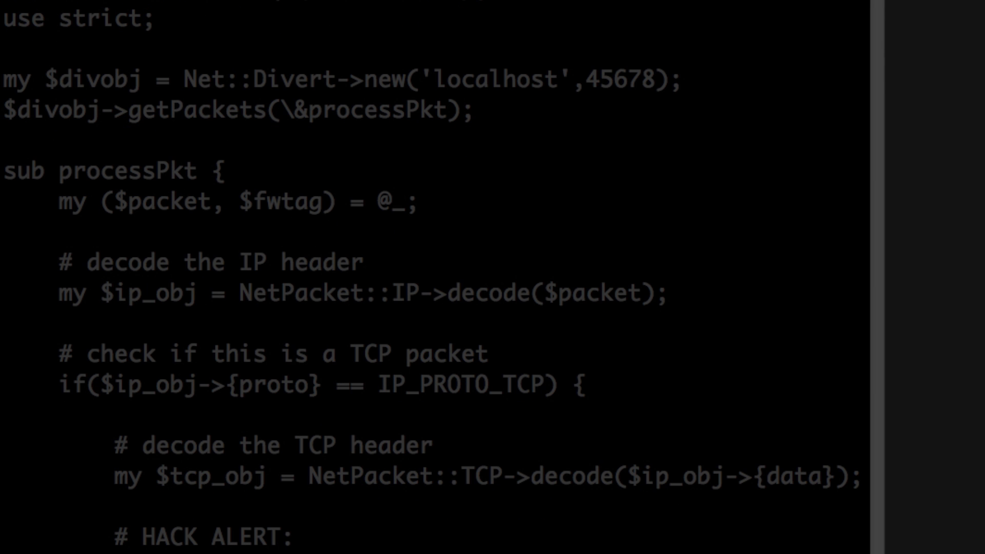
scroll("down", 3)
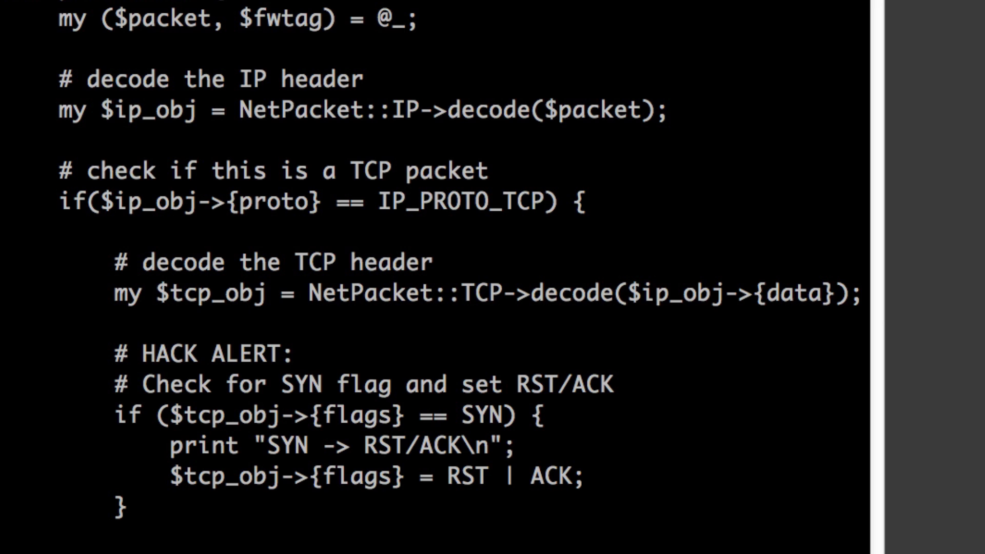
Step: Read the rest of the script through re-encoding the TCP and IP packet
scroll("down", 3)
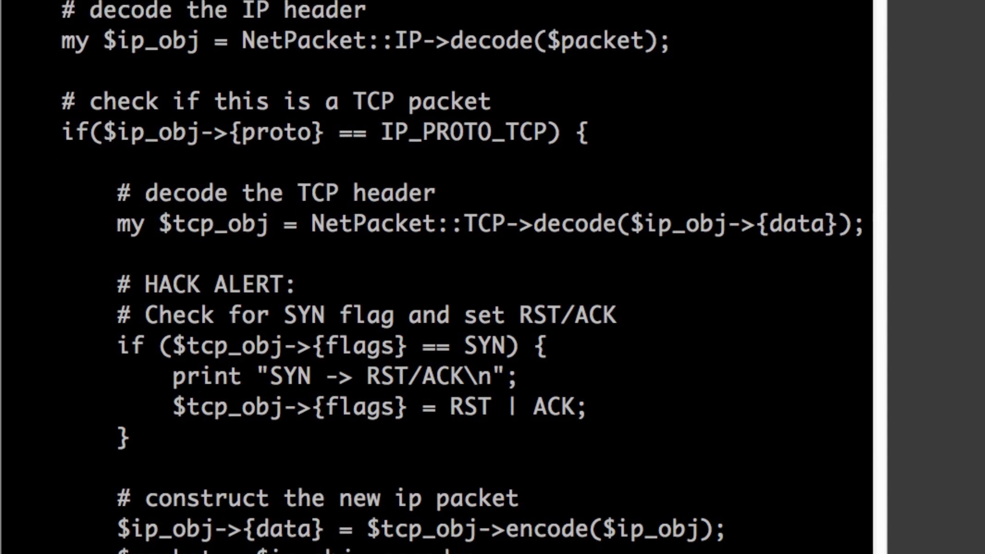
scroll("down", 3)
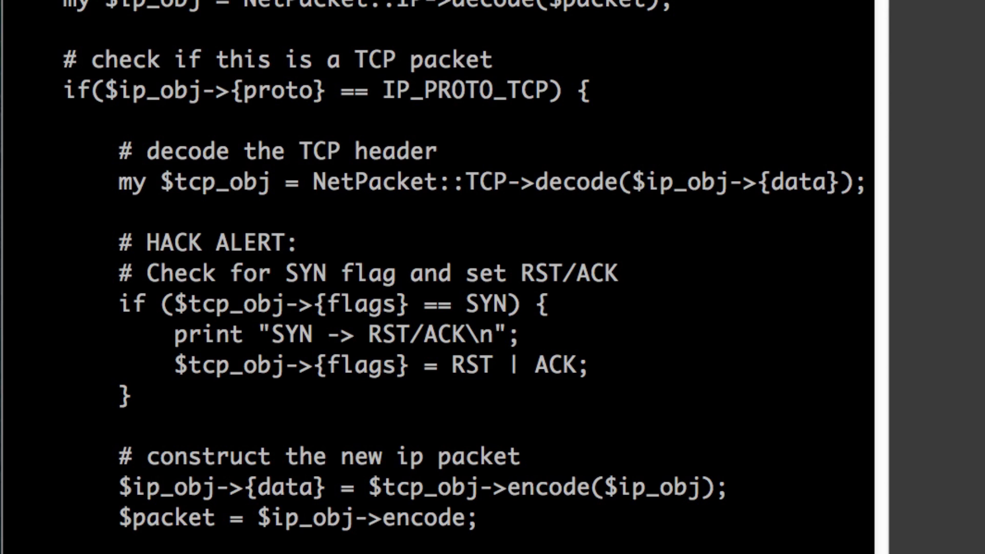
scroll("down", 3)
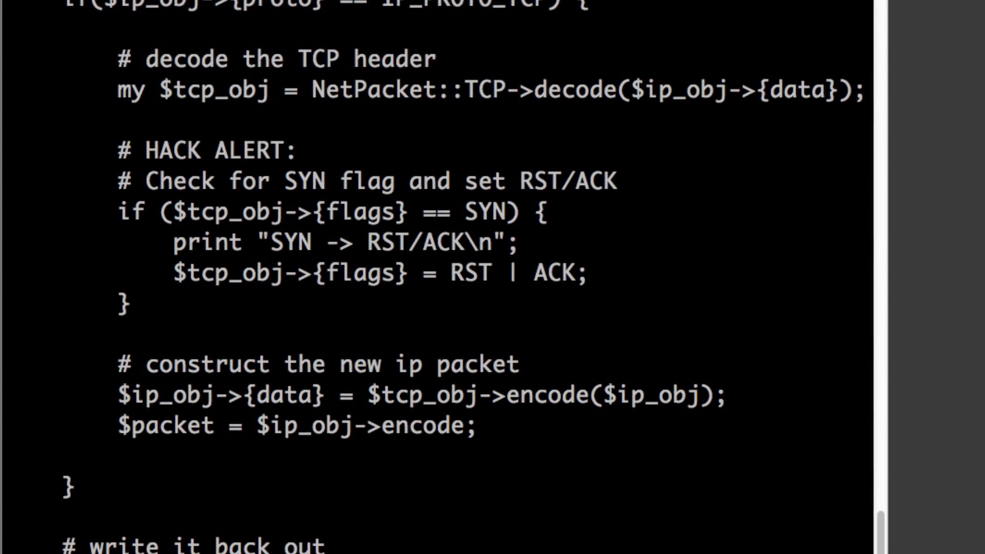
scroll("down", 3)
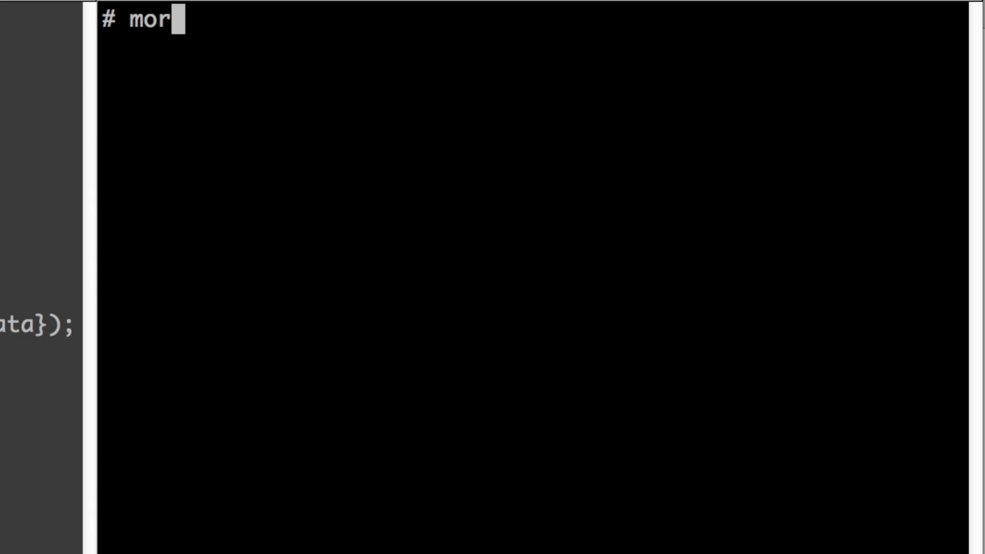
Step: Page through divert_server.pl, which rewrites RST/ACK back to SYN, to the end
type("e divert_server.pl")
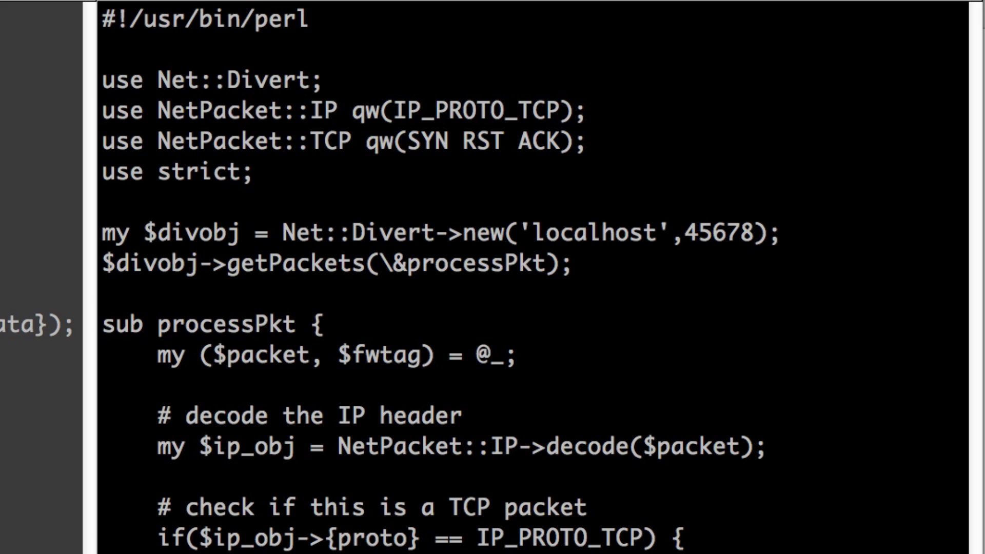
scroll("down", 3)
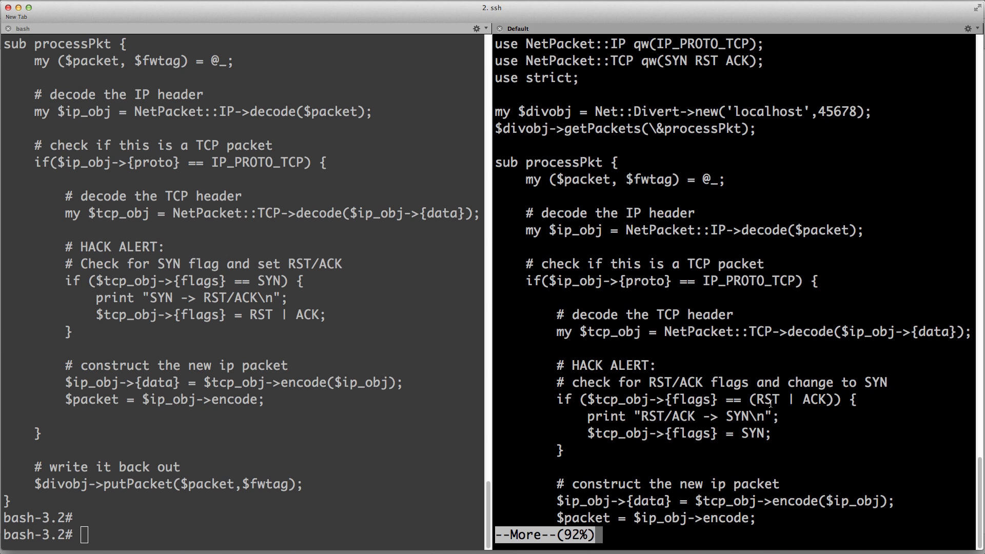
key("space")
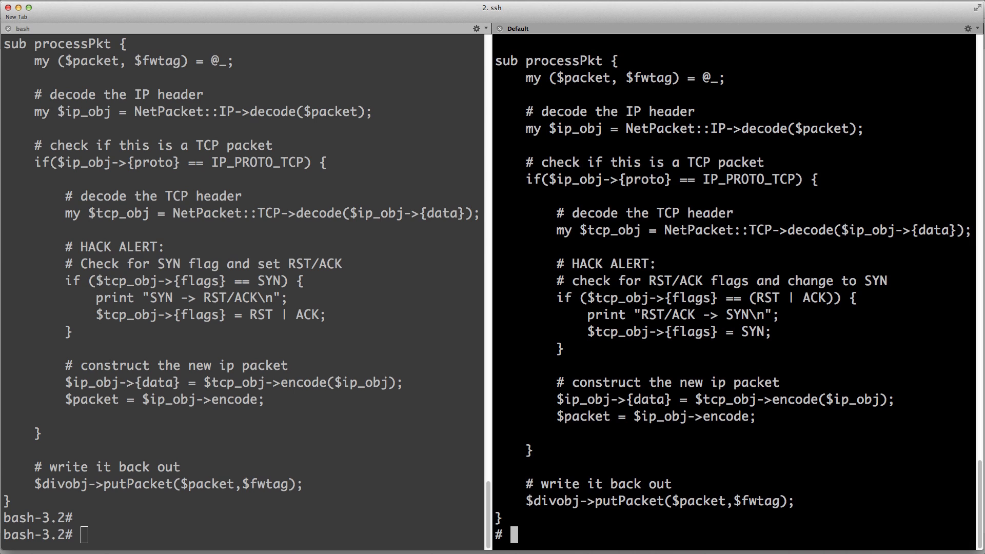
key("cmd+tab")
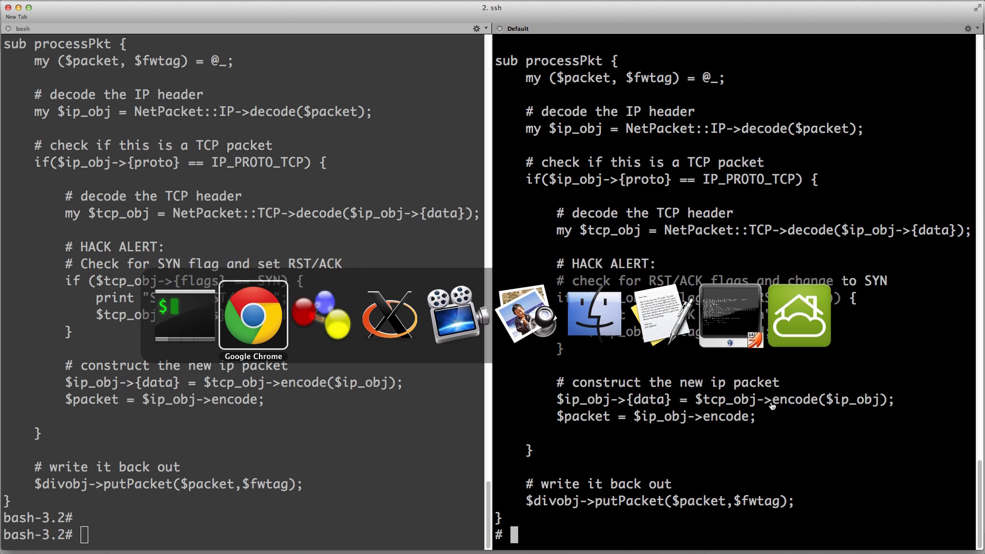
Step: Switch to Chrome and request the protected host 10.10.1.10
left_click(254, 314)
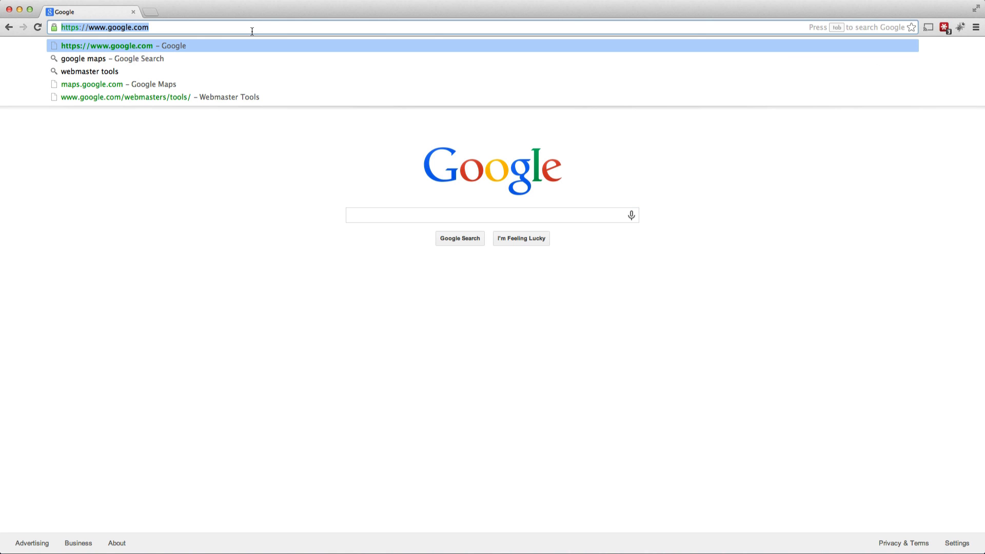
type("10.10.1.10")
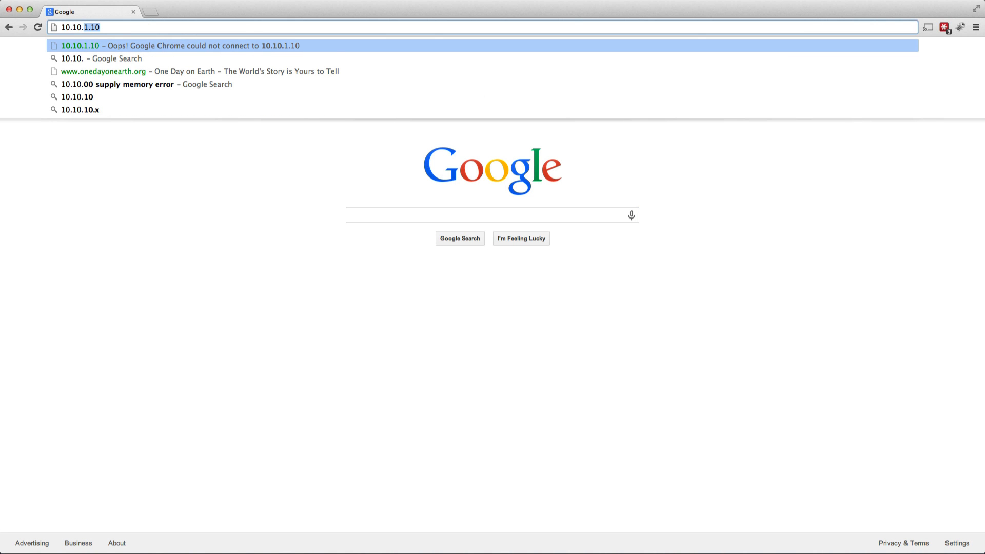
left_click(80, 45)
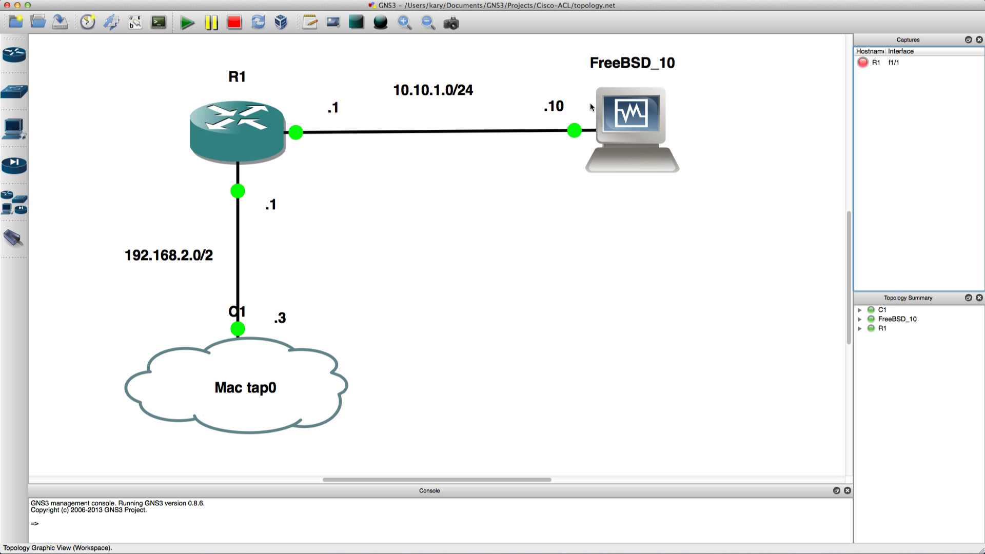
Step: Start all captures on R1's f1/1 link to feed a live Wireshark capture
right_click(572, 130)
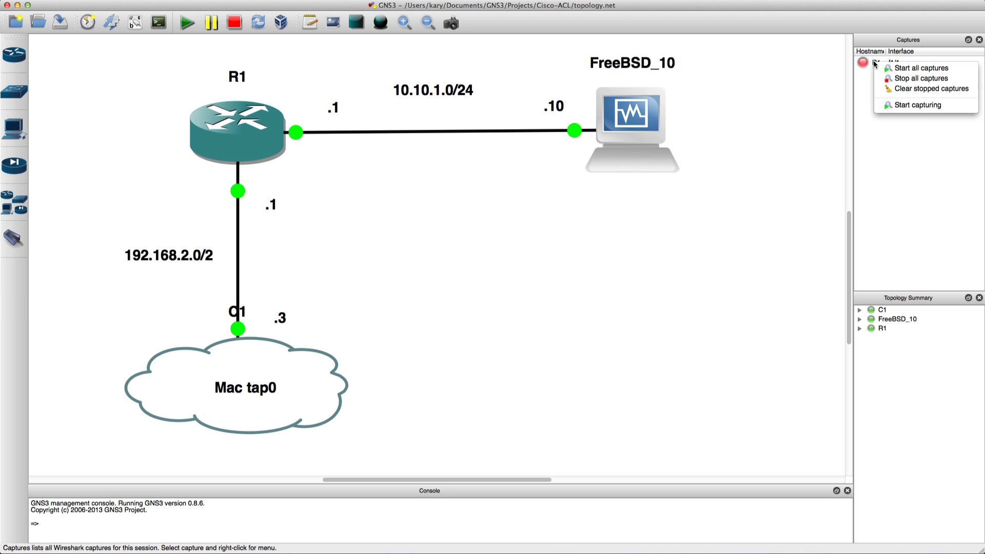
mouse_move(794, 150)
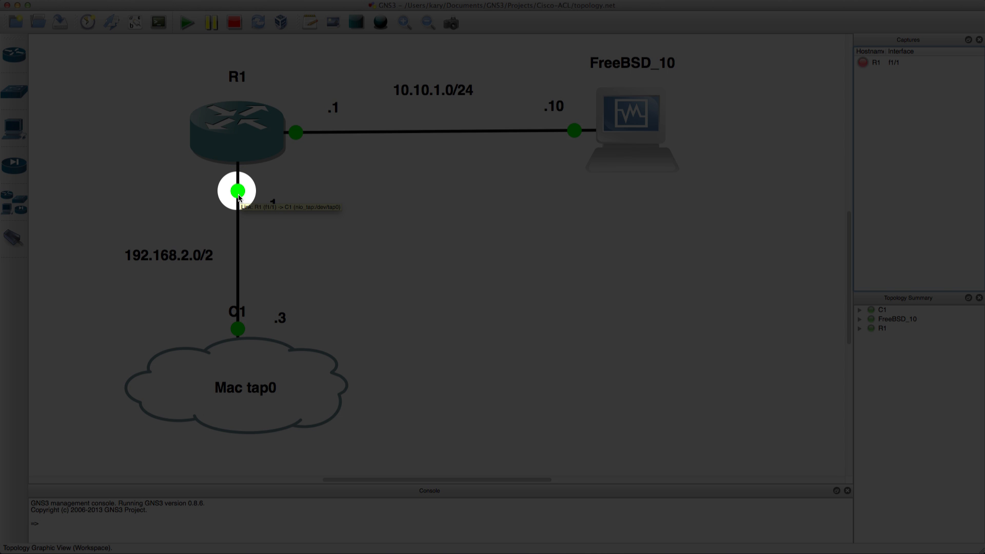
right_click(875, 62)
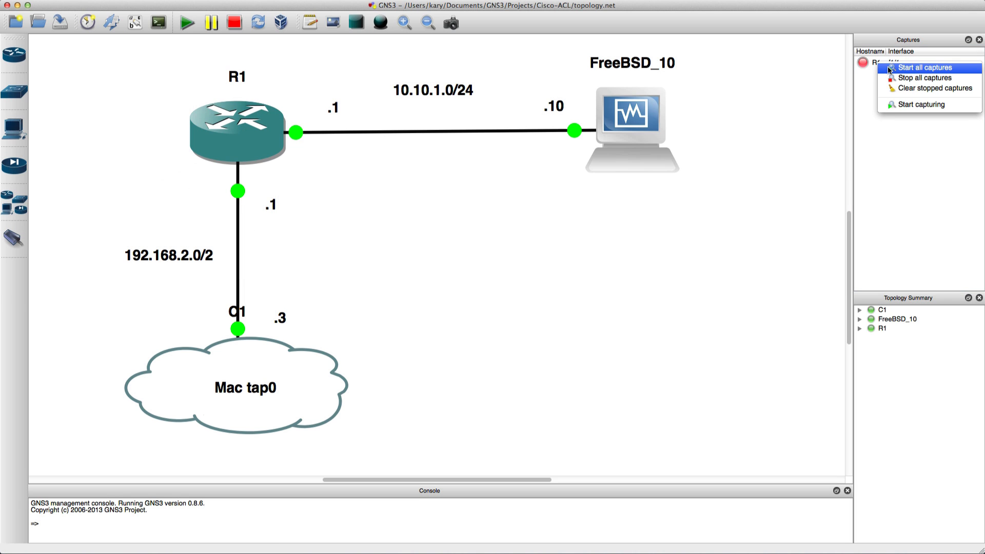
left_click(922, 67)
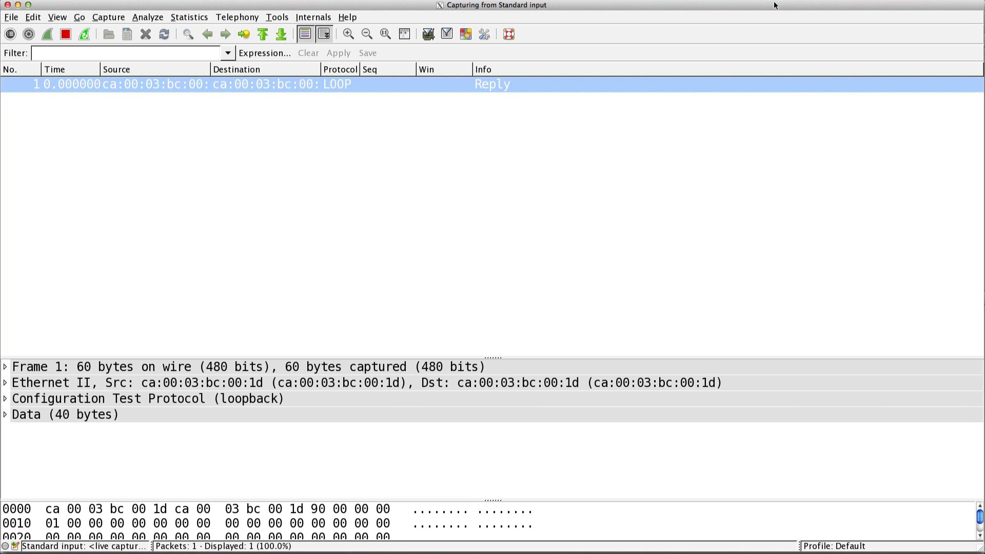
Step: Enter a tcp.port display filter to isolate the HTTP SYN and filtered ICMP reply
left_click(125, 52)
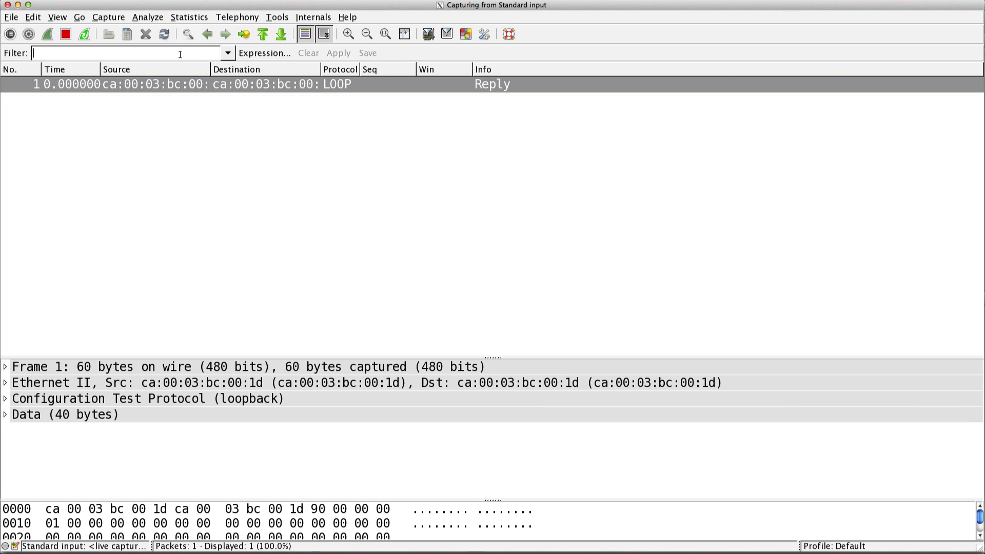
type("tcp.port==8")
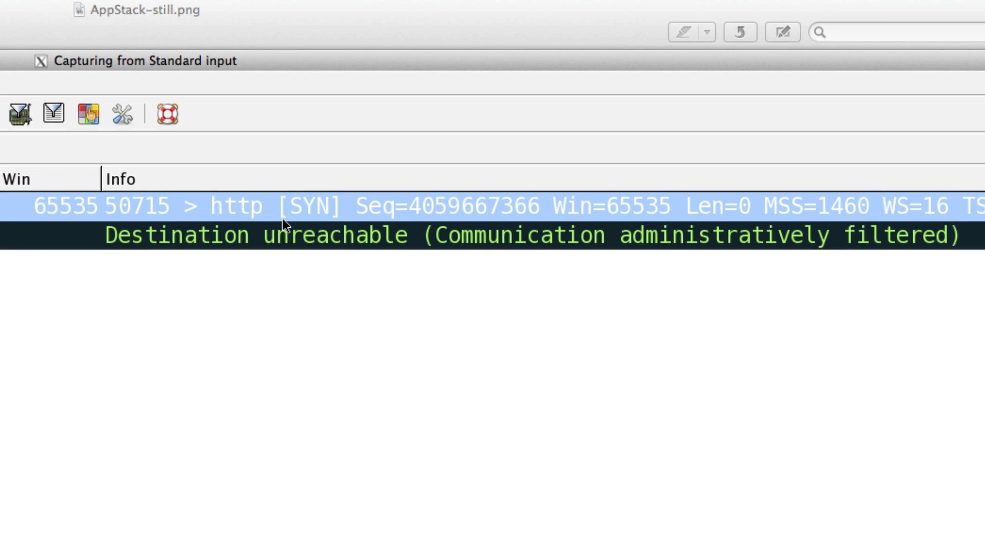
mouse_move(305, 218)
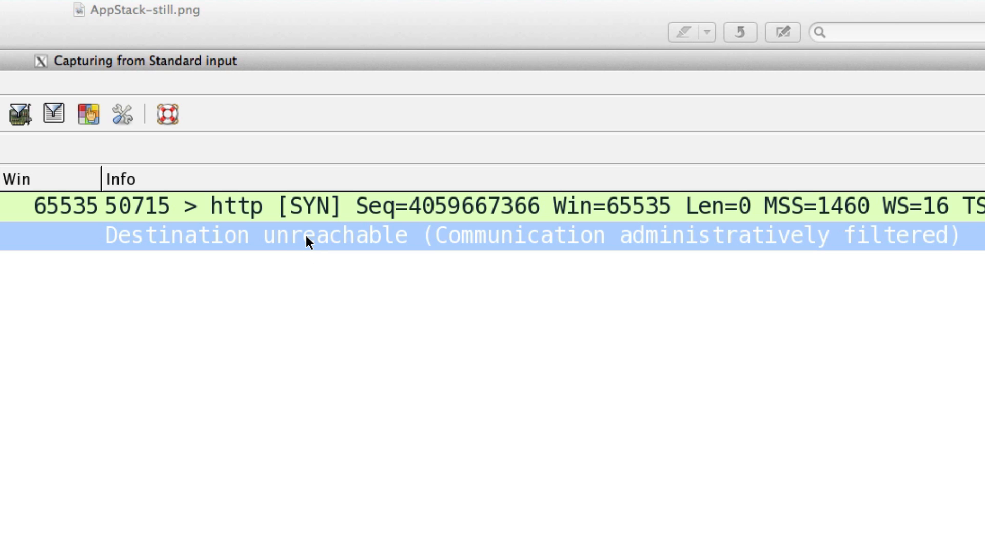
mouse_move(287, 243)
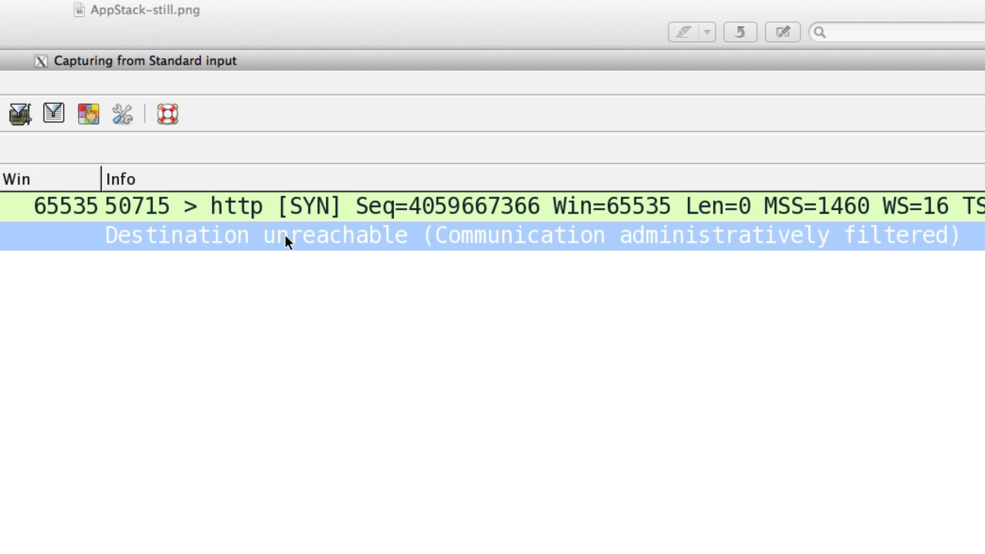
mouse_move(252, 371)
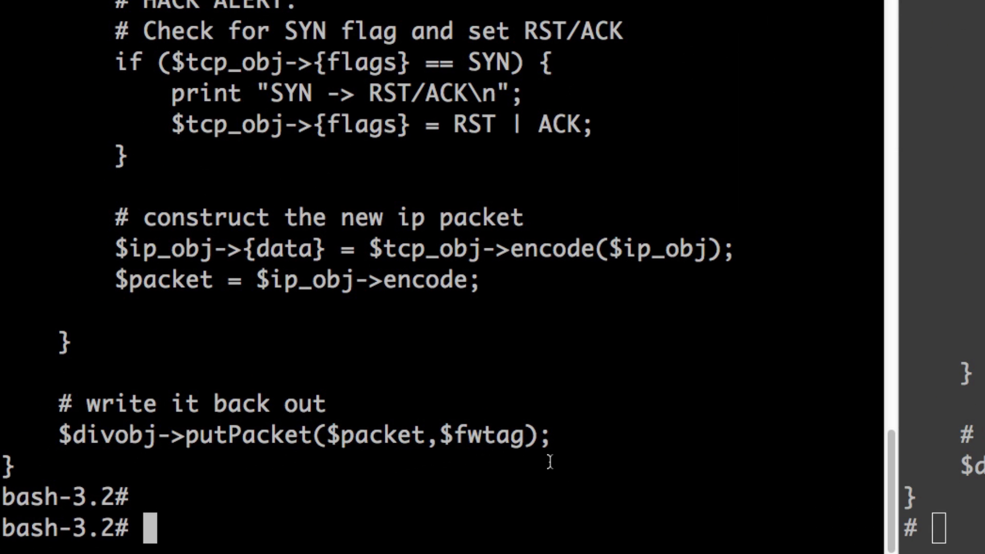
Step: Add ipfw rule 190 diverting outbound TCP to 10.10.1.10/32 port 80 into divert port 45678
type("ipfw -")
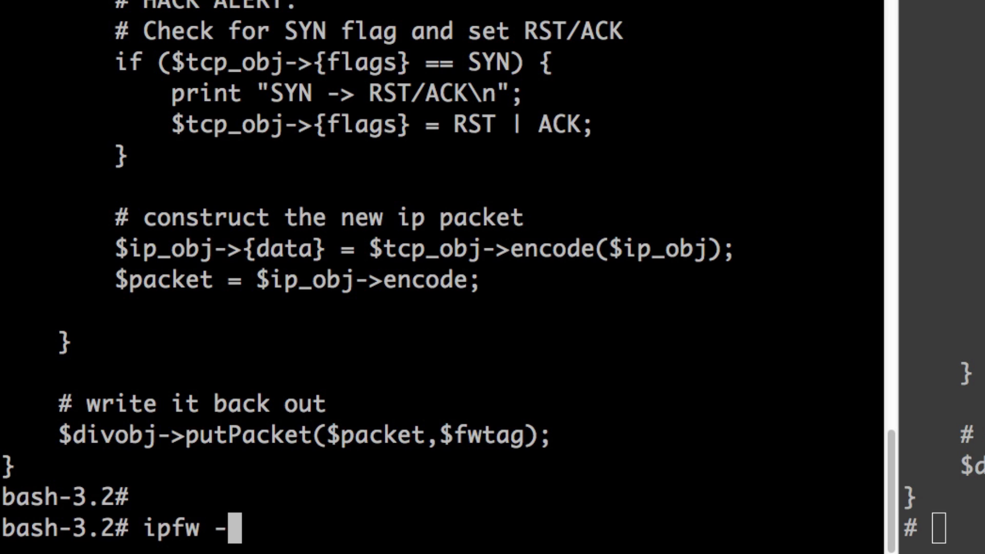
type("q add")
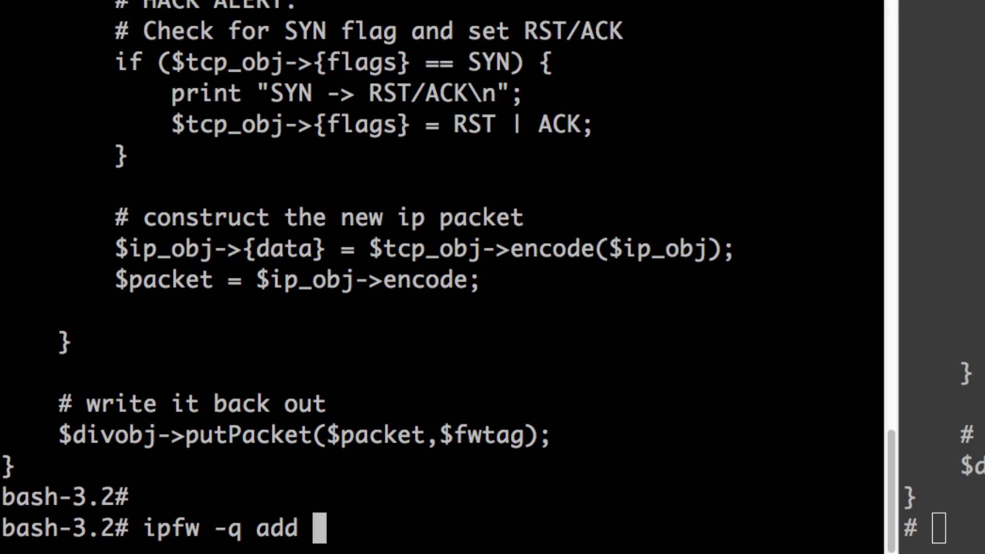
type("190 diver")
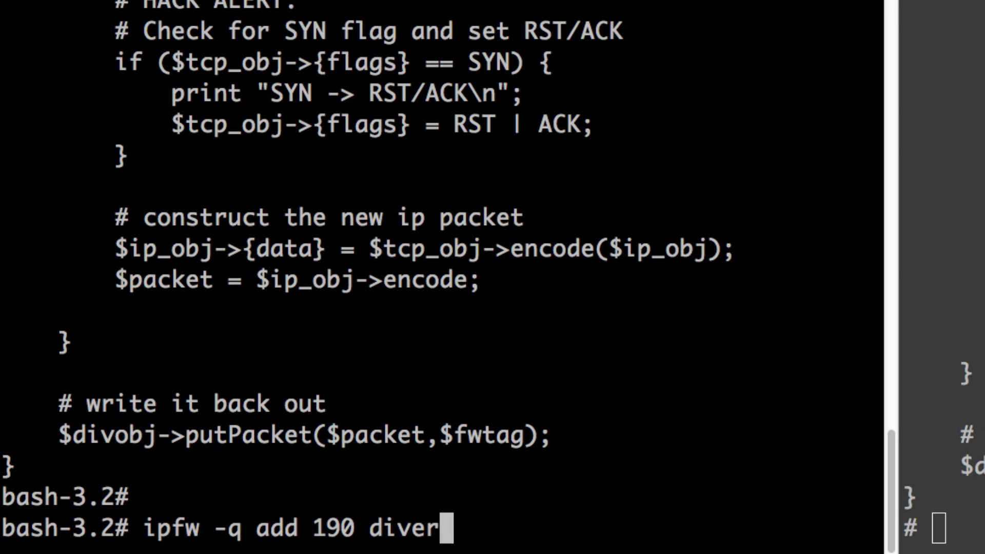
type("t")
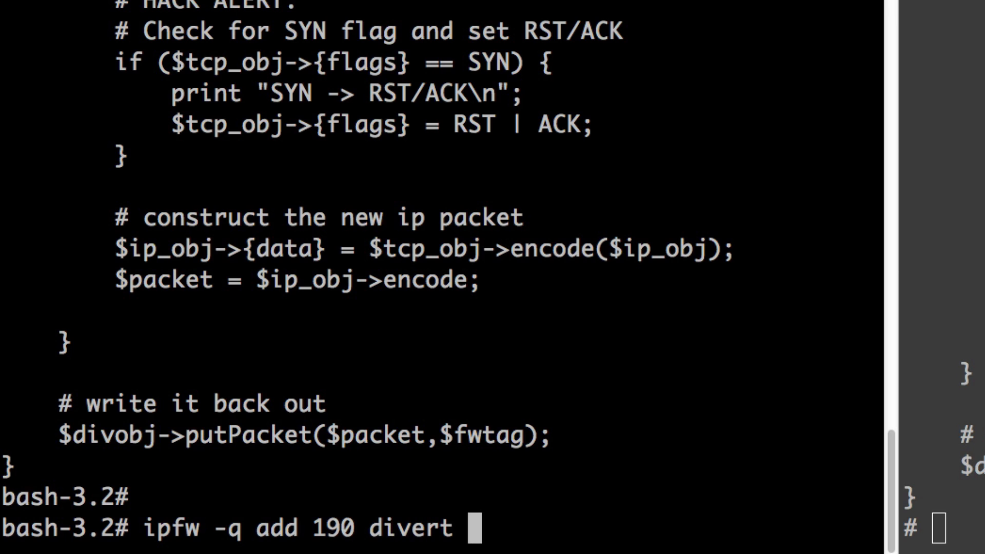
type("45678")
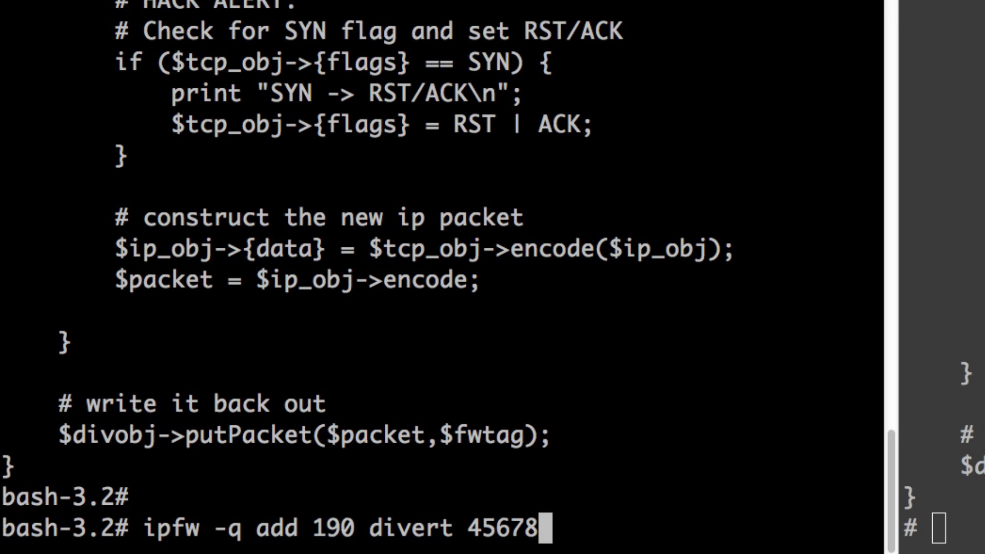
type("tcp")
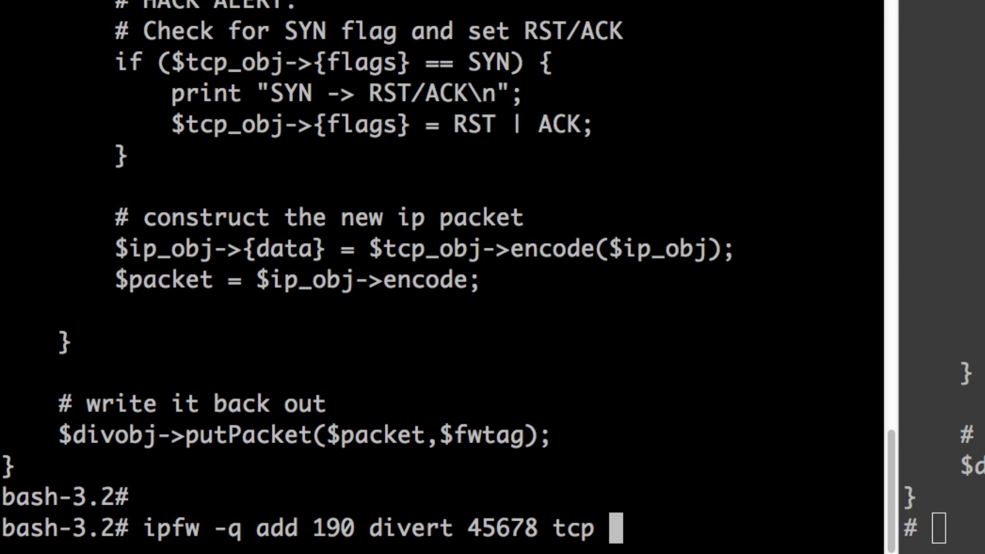
type("from any to")
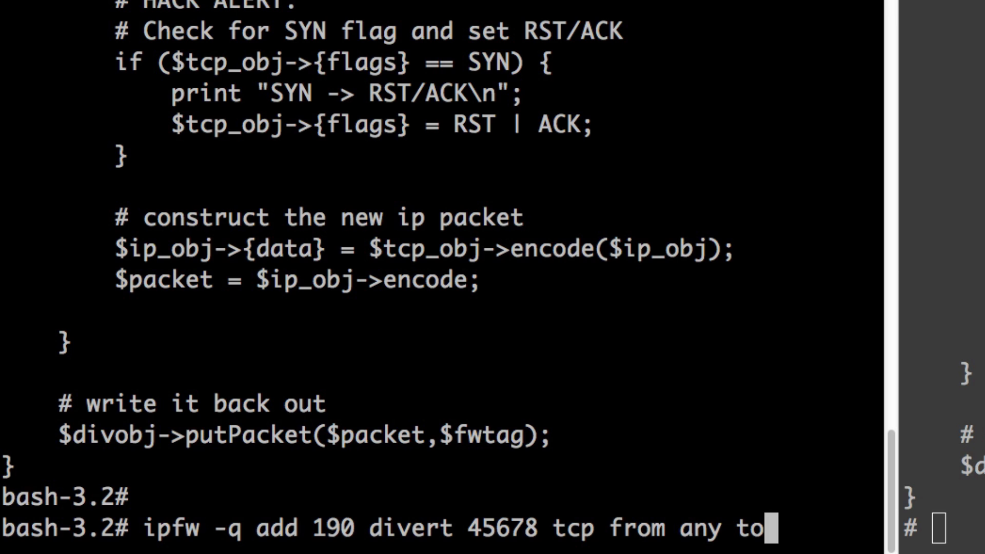
type("10.10.1.10/32")
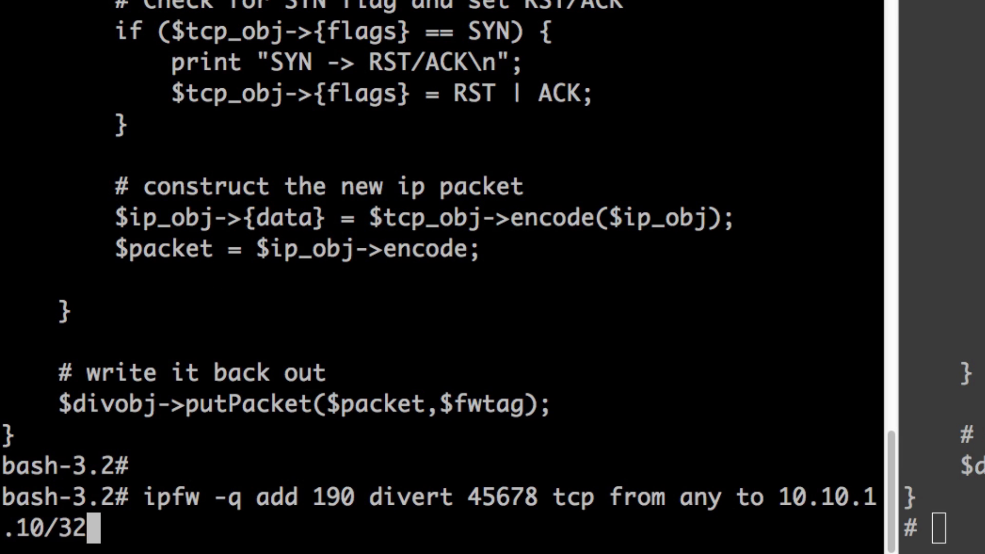
type("\" \"")
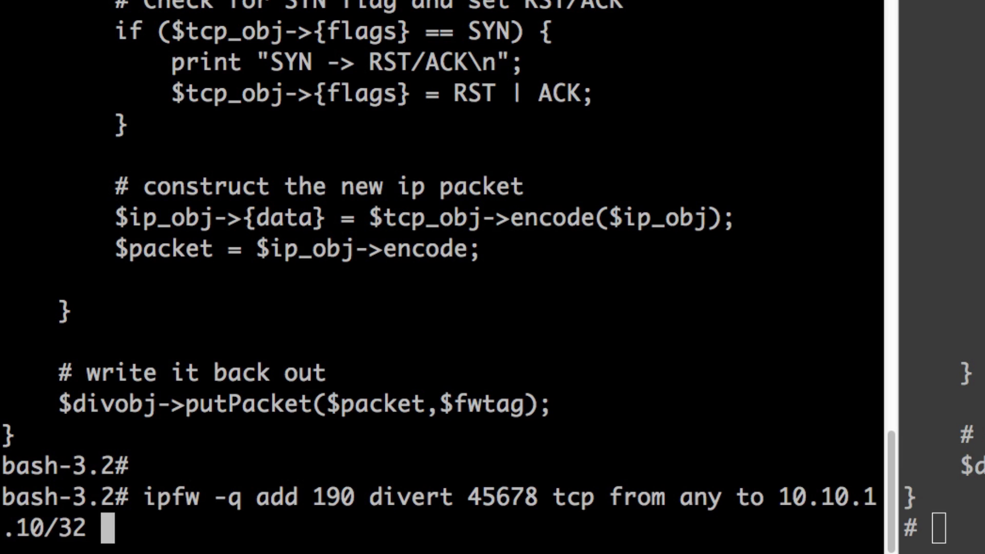
type("80 out")
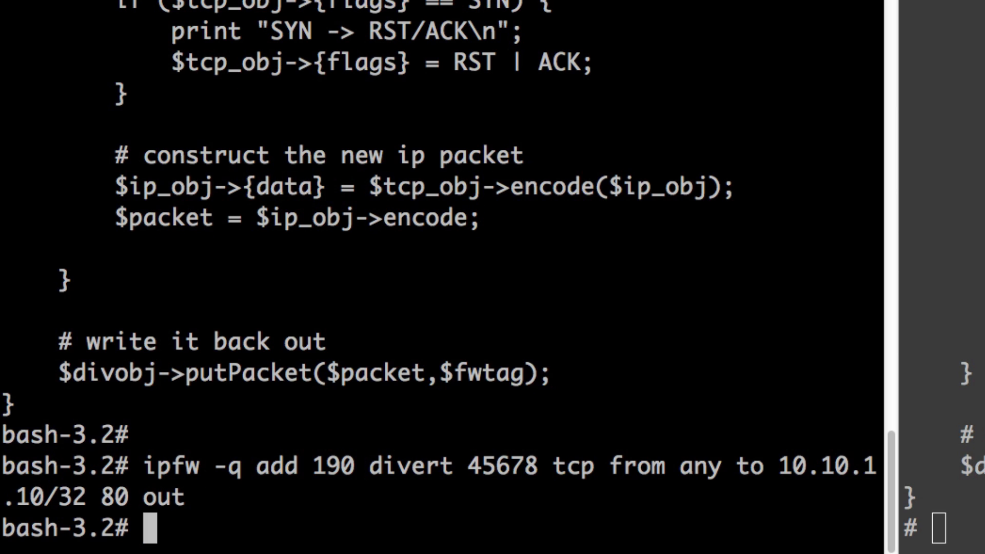
type("ipf")
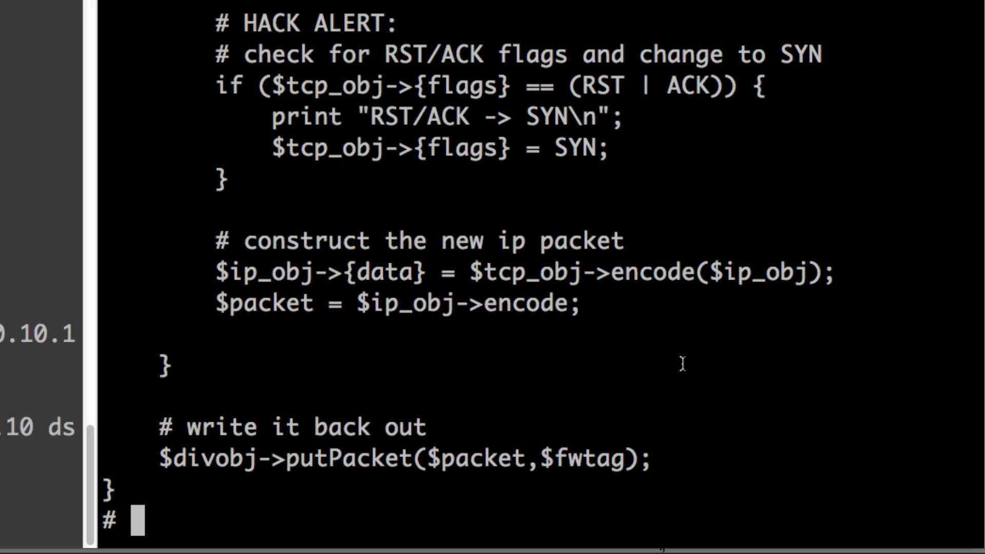
Step: List the active ipfw rules, confirming rule 190 above the allow-all rule
type("ipfw show")
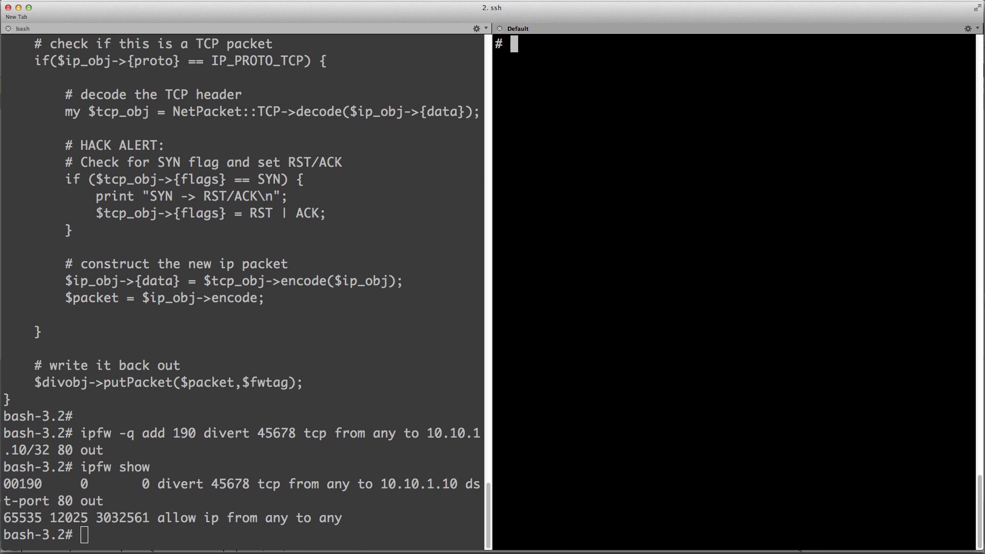
Step: Start ./divert_server.pl in the ssh pane and ./divert_client.pl in the bash pane
type("./divert_server.pl")
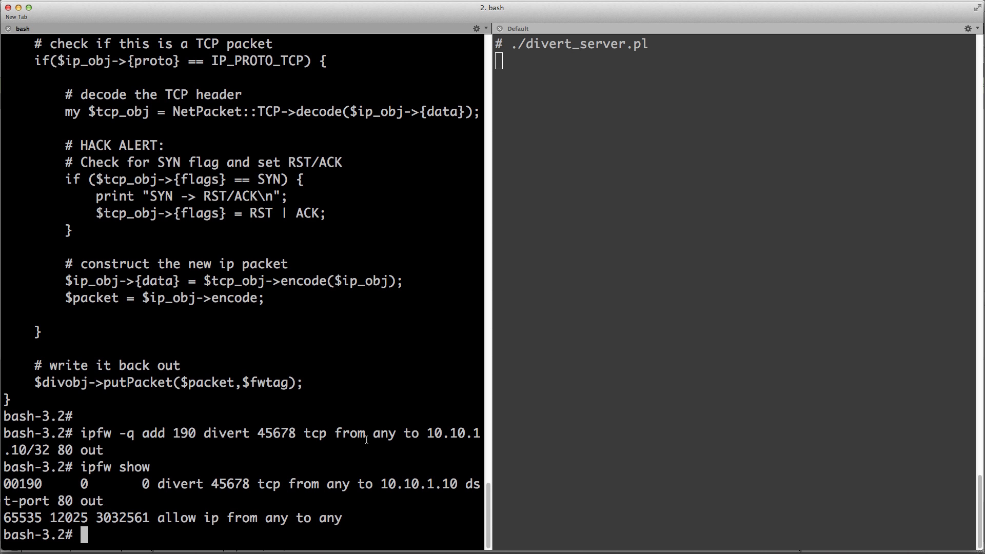
type("./divert_client.pl")
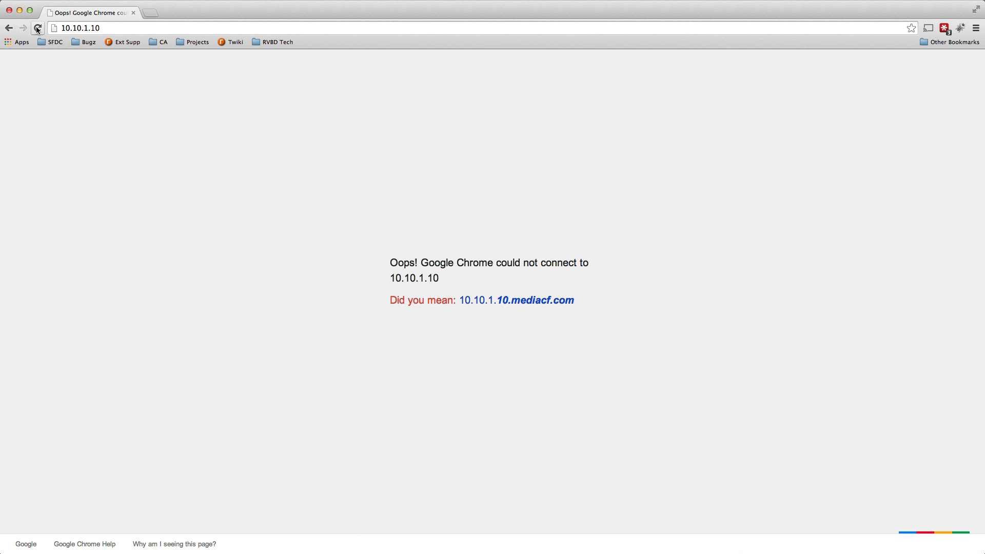
Step: Reload the 10.10.1.10 page so the divert server logs an RST/ACK -> SYN rewrite
left_click(37, 28)
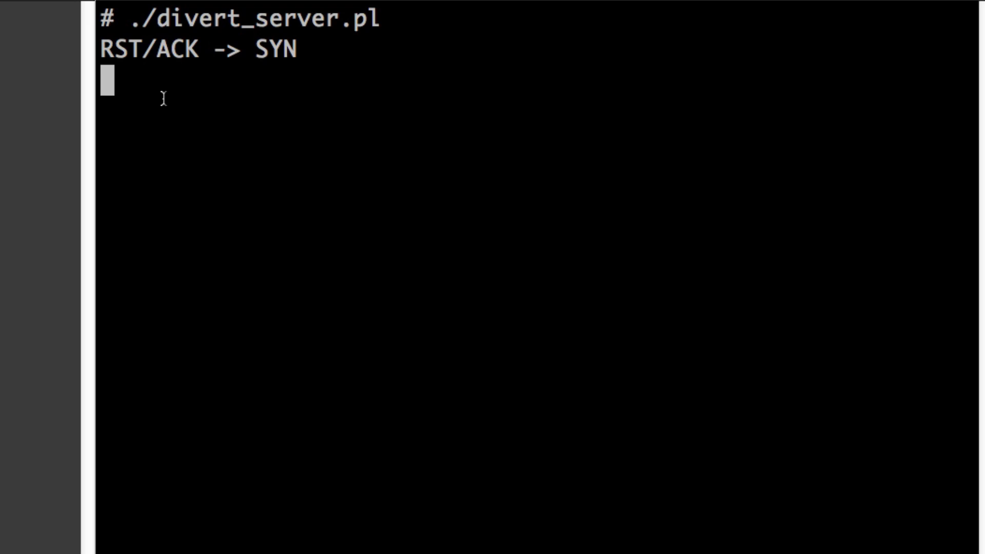
mouse_move(273, 71)
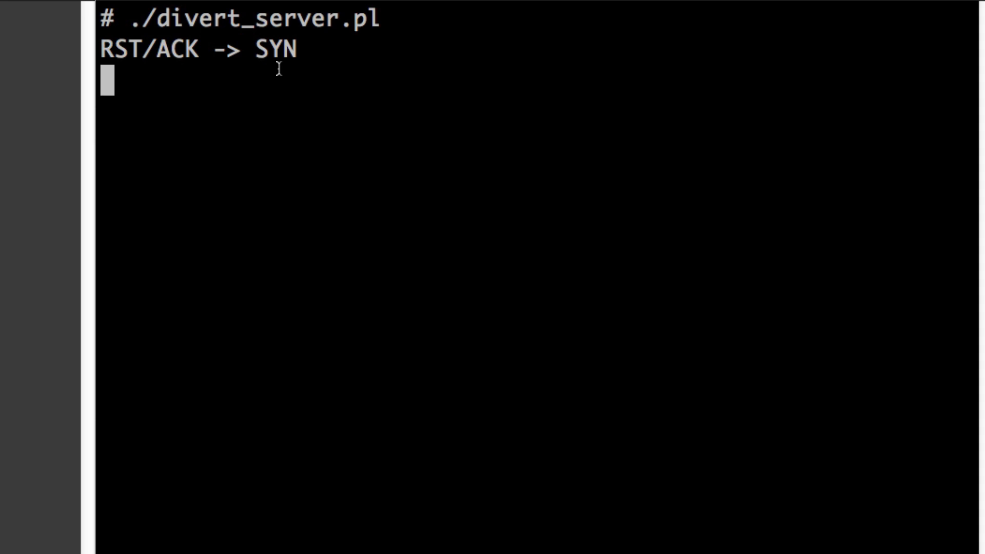
mouse_move(209, 535)
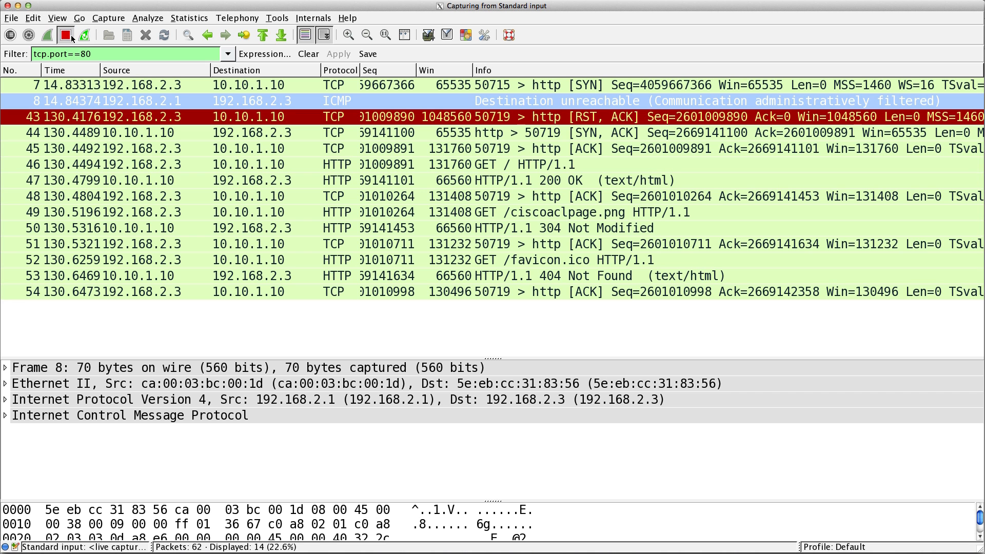
Step: Stop the capture and inspect the SYN/ACK and ACK rows completing the handshake
left_click(64, 35)
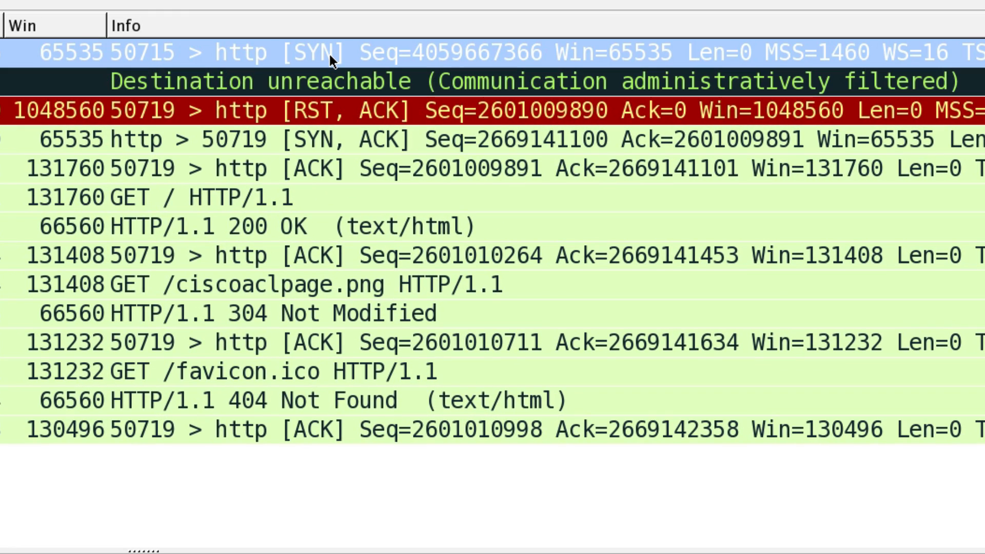
mouse_move(333, 91)
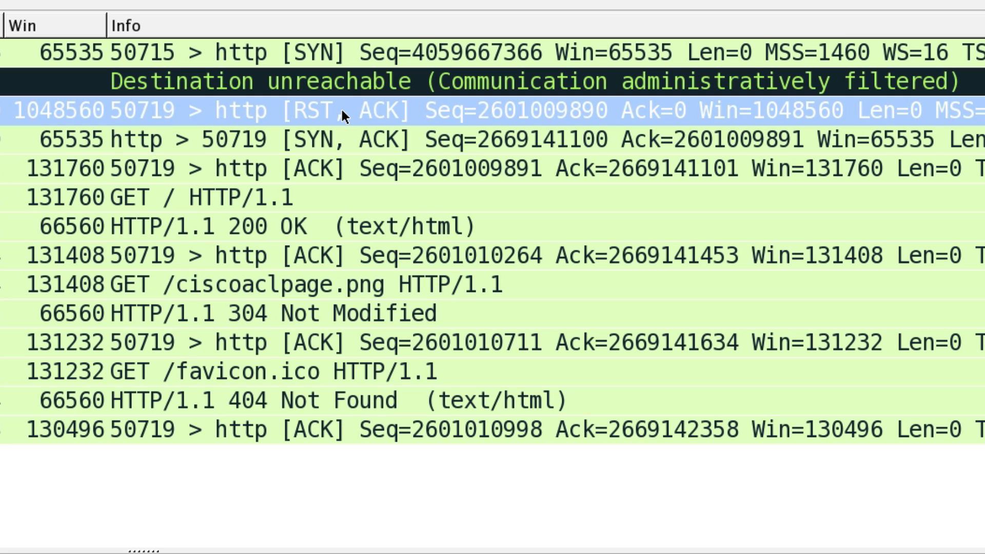
left_click(346, 139)
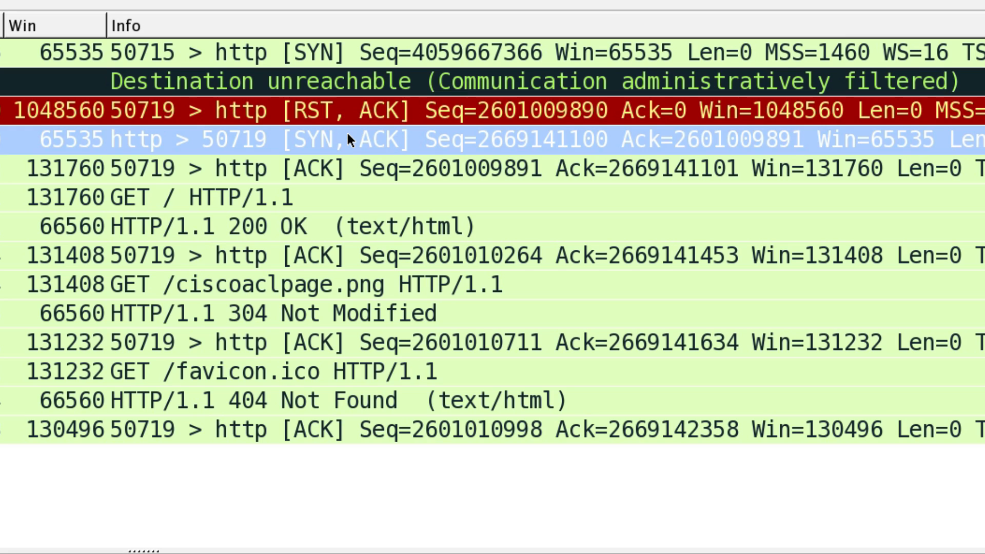
left_click(346, 167)
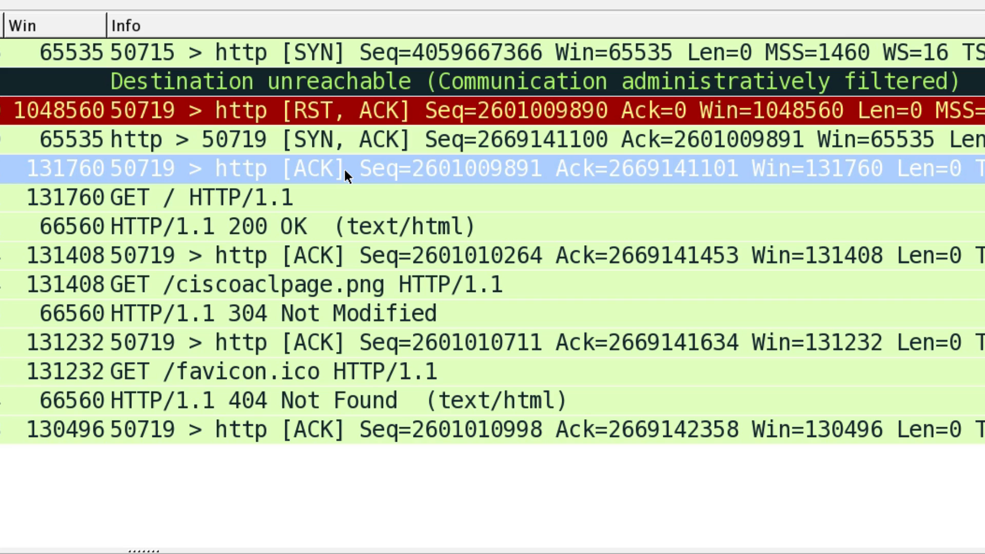
mouse_move(351, 200)
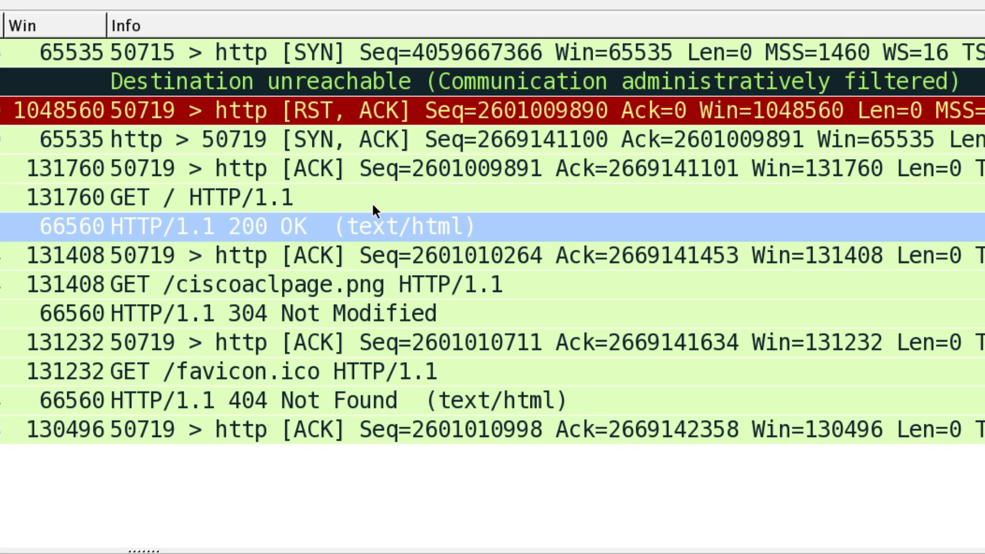
mouse_move(363, 119)
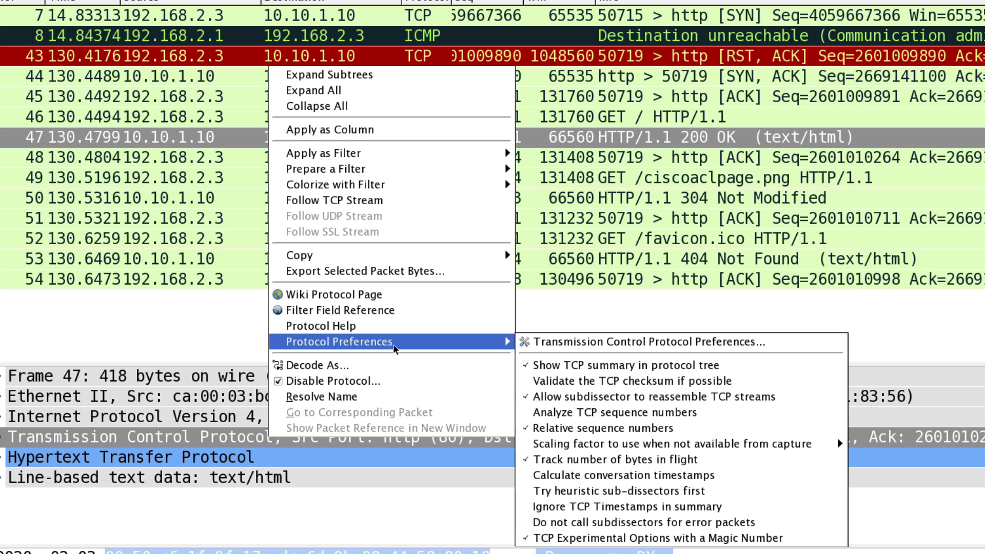
mouse_move(612, 413)
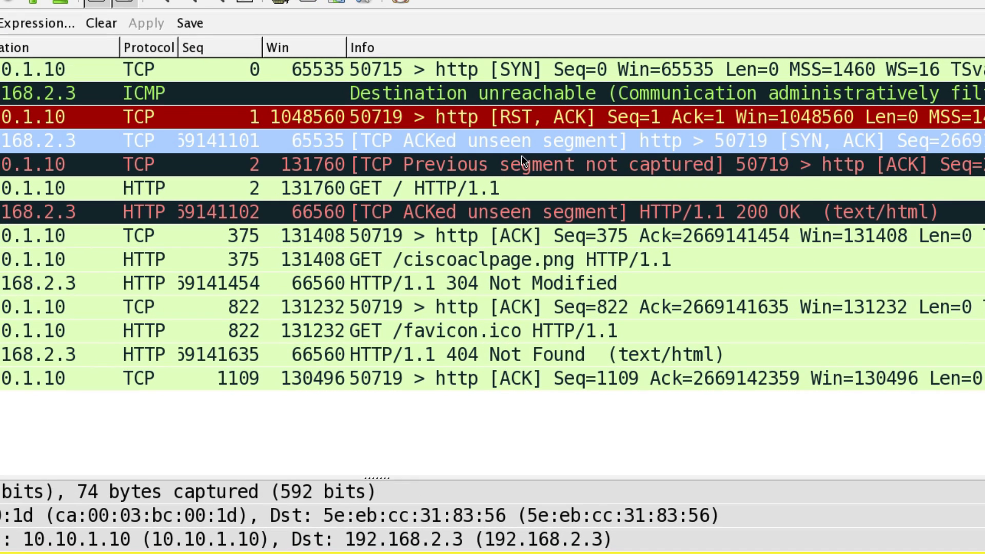
mouse_move(426, 412)
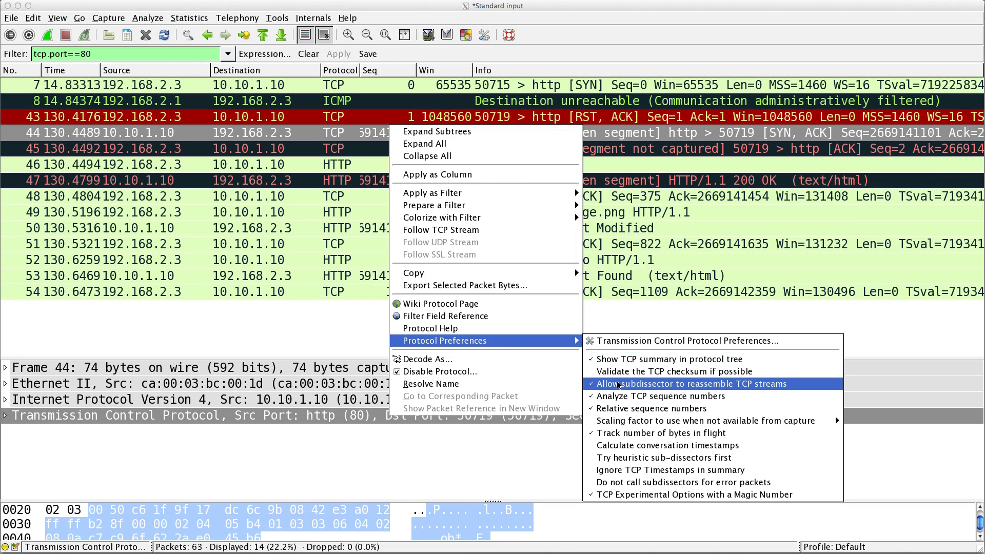
Step: Switch TCP sequence analysis back off so packets show absolute sequence numbers
left_click(671, 384)
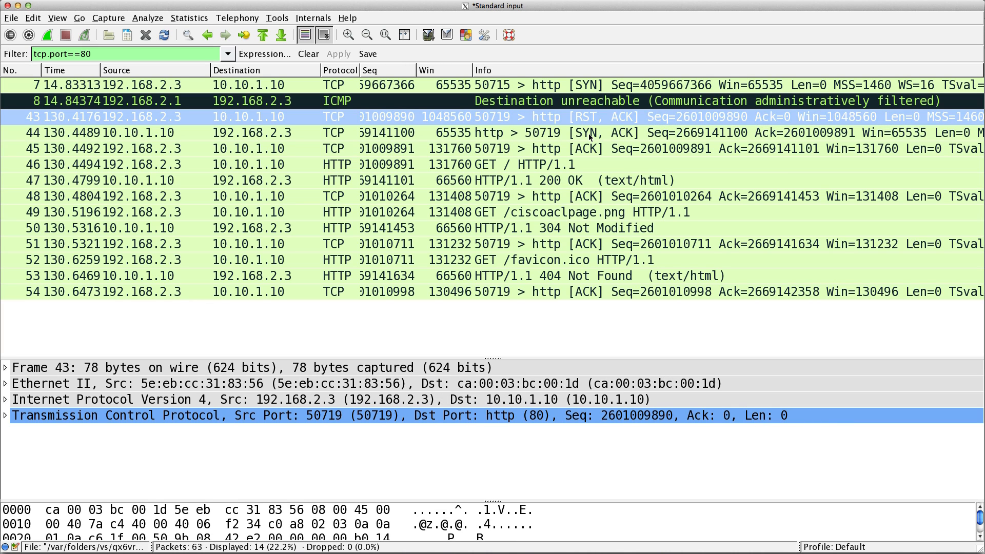
mouse_move(589, 133)
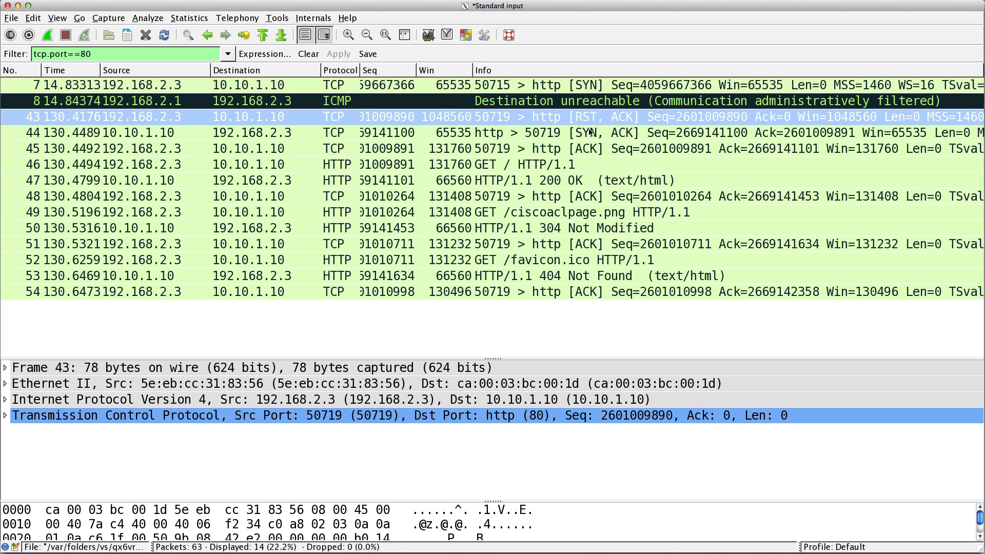
mouse_move(587, 133)
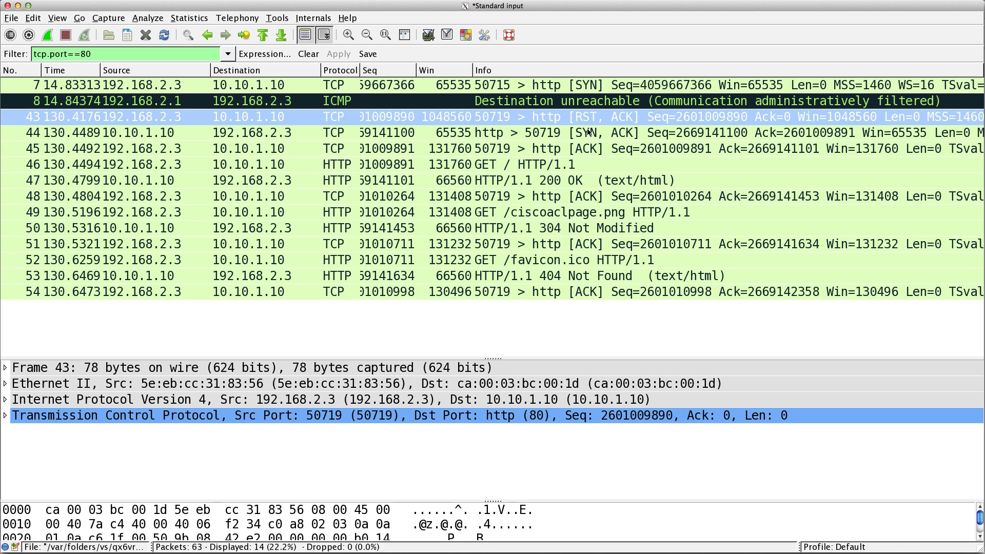
mouse_move(587, 133)
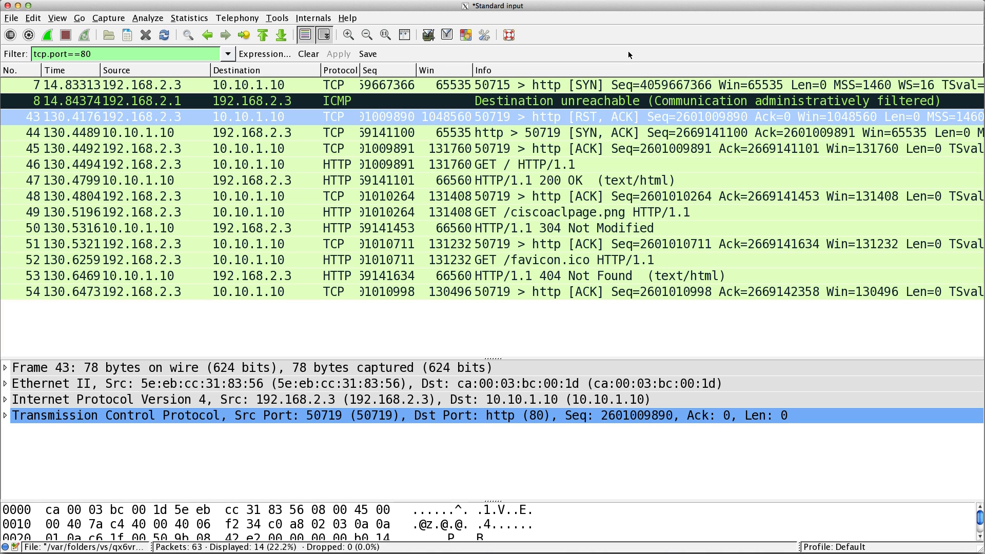
mouse_move(628, 55)
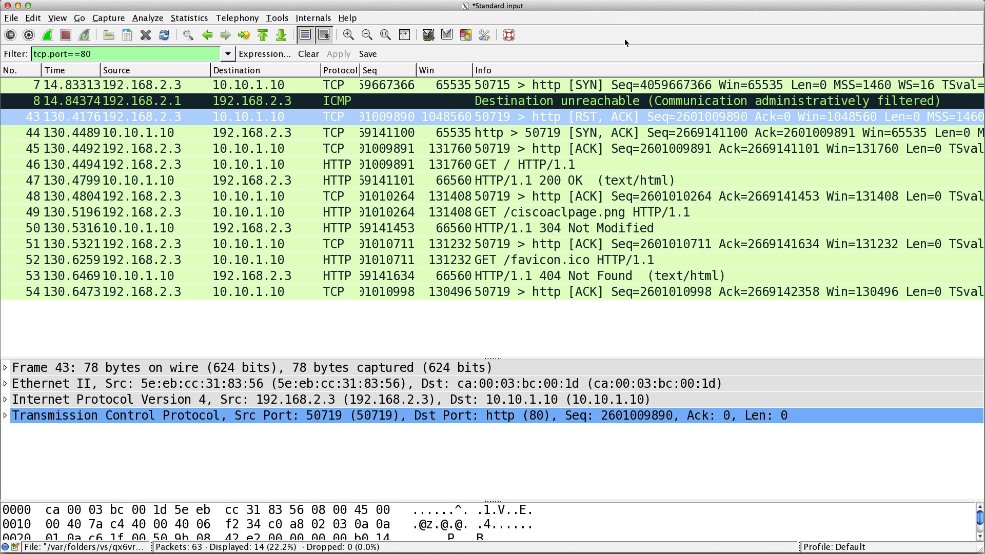